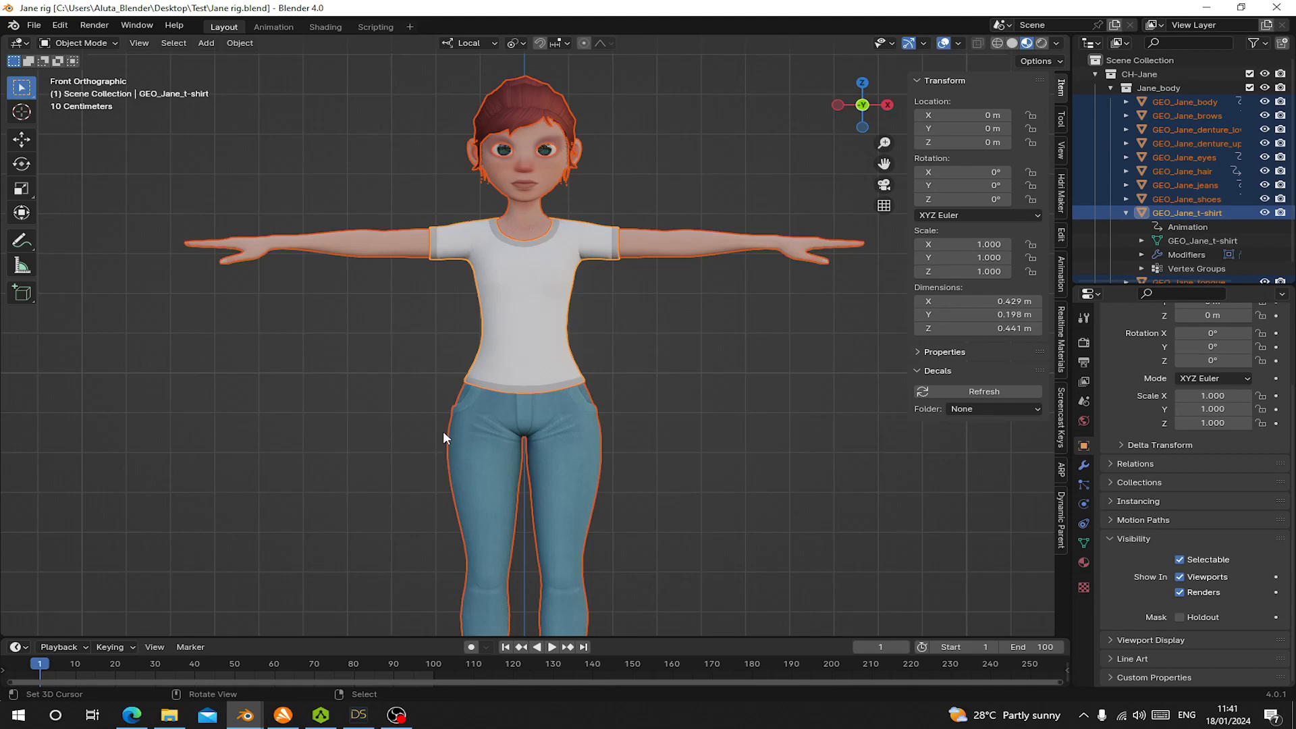
Glance at Mixamo and AccuRIG's character loader, then return to the Jane scene in Blender.
scroll(down, 3)
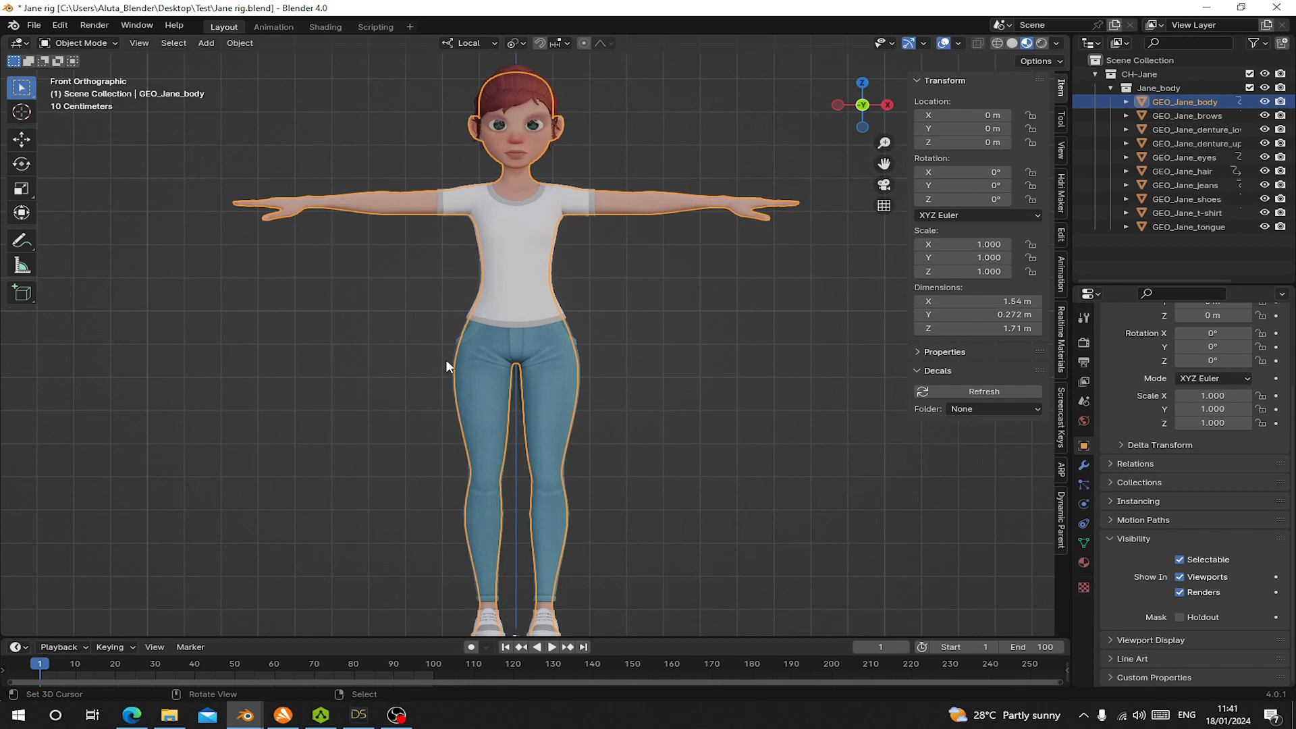
click(132, 714)
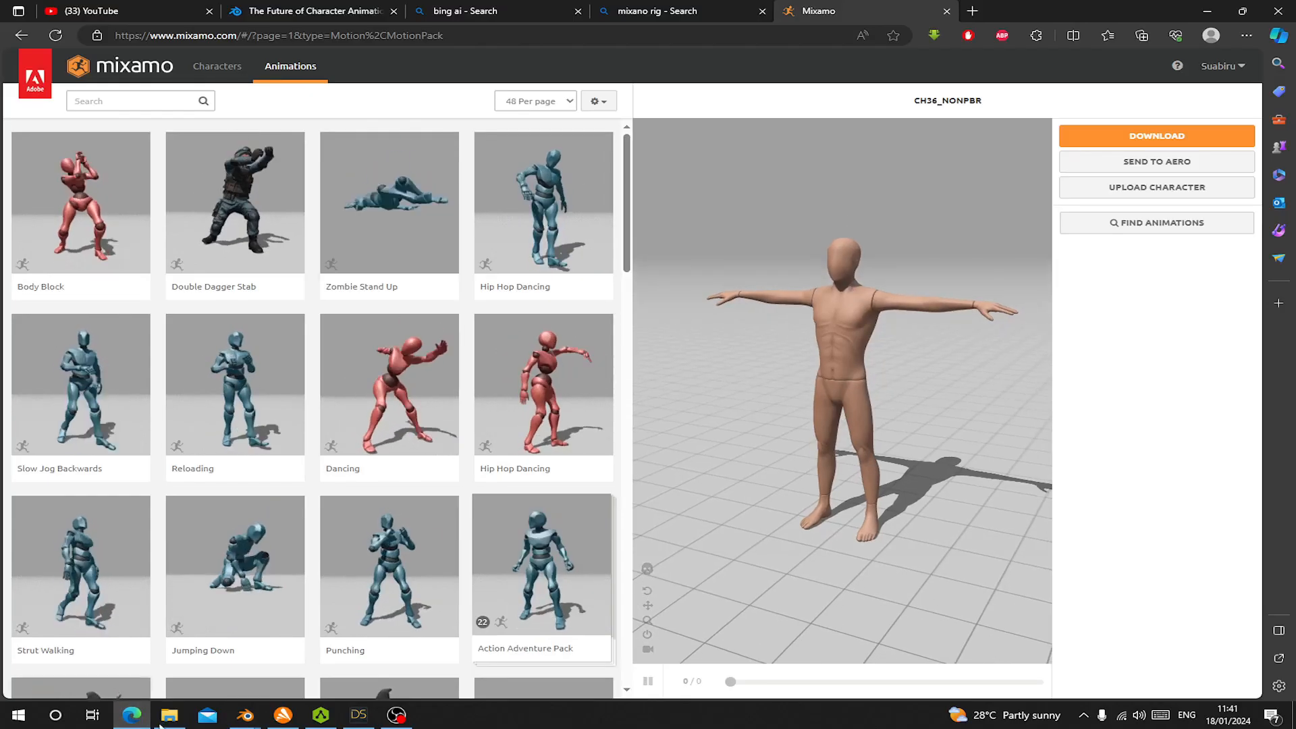
click(320, 715)
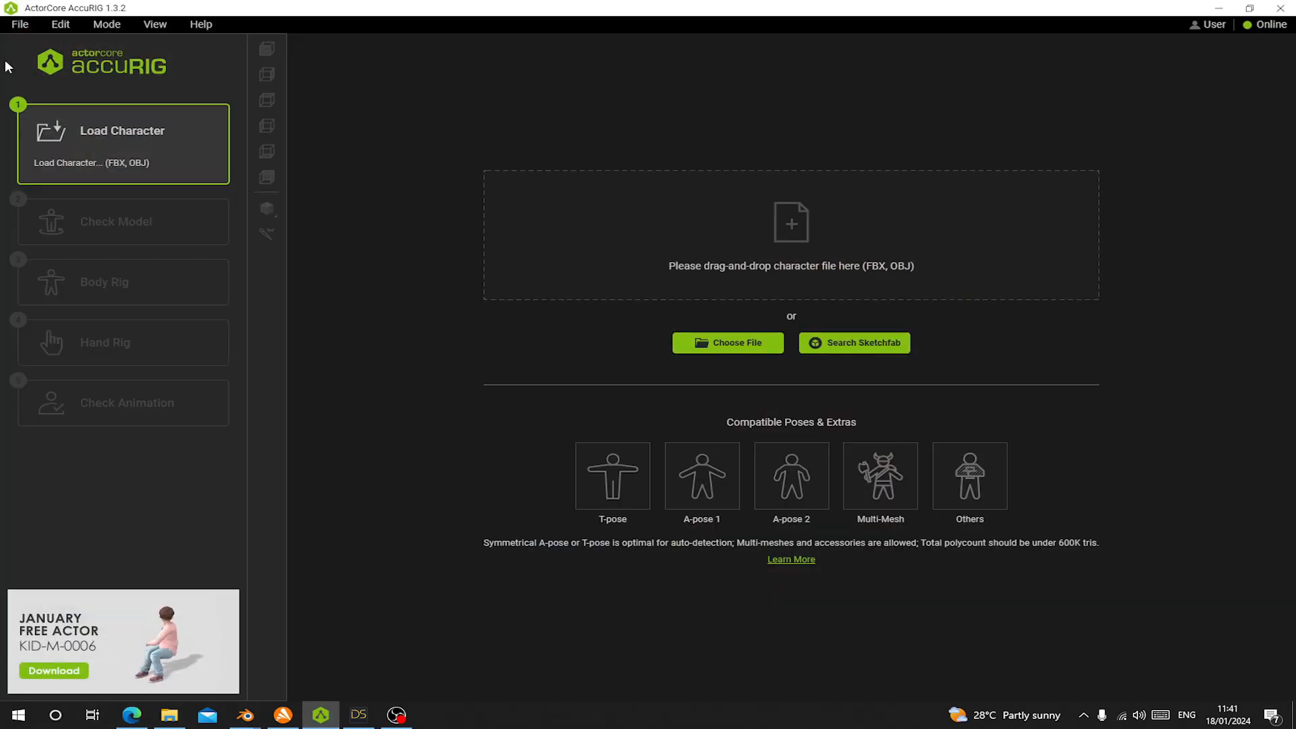
click(358, 715)
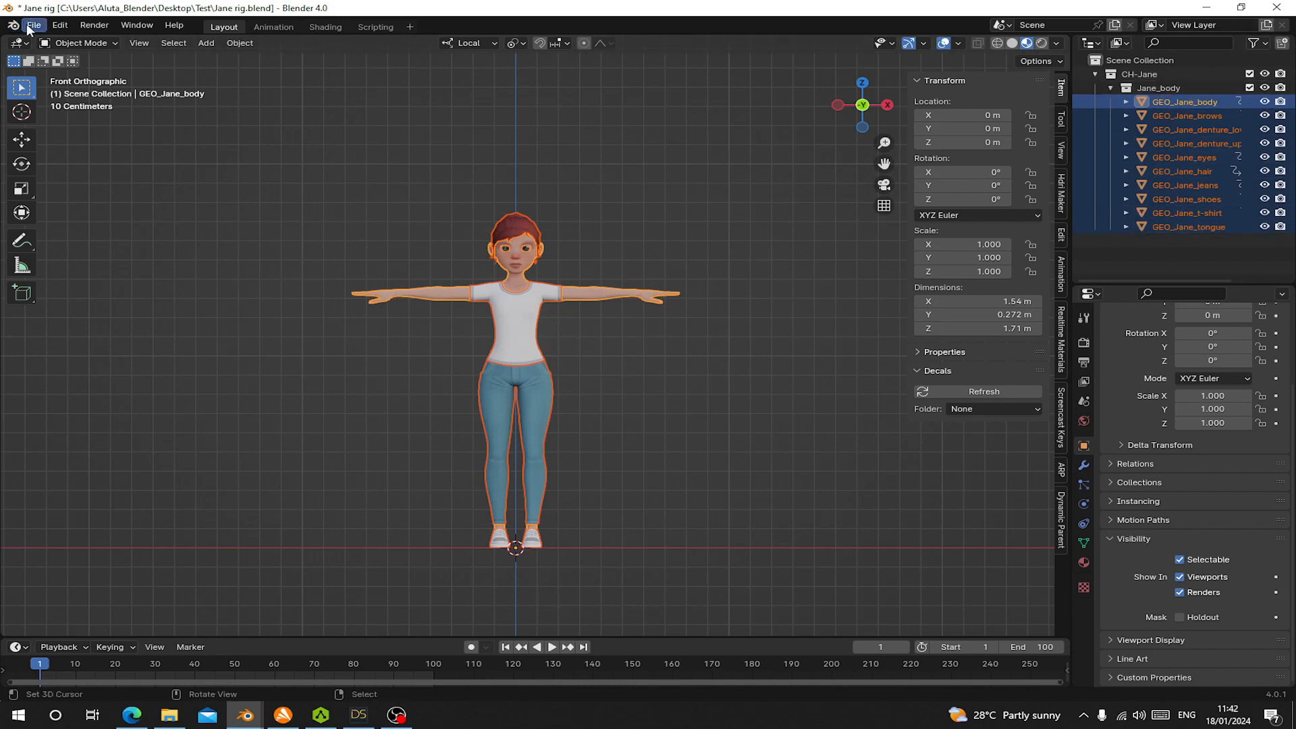
Export the scene as FBX named Jane rig1.fbx into the Test folder.
click(35, 25)
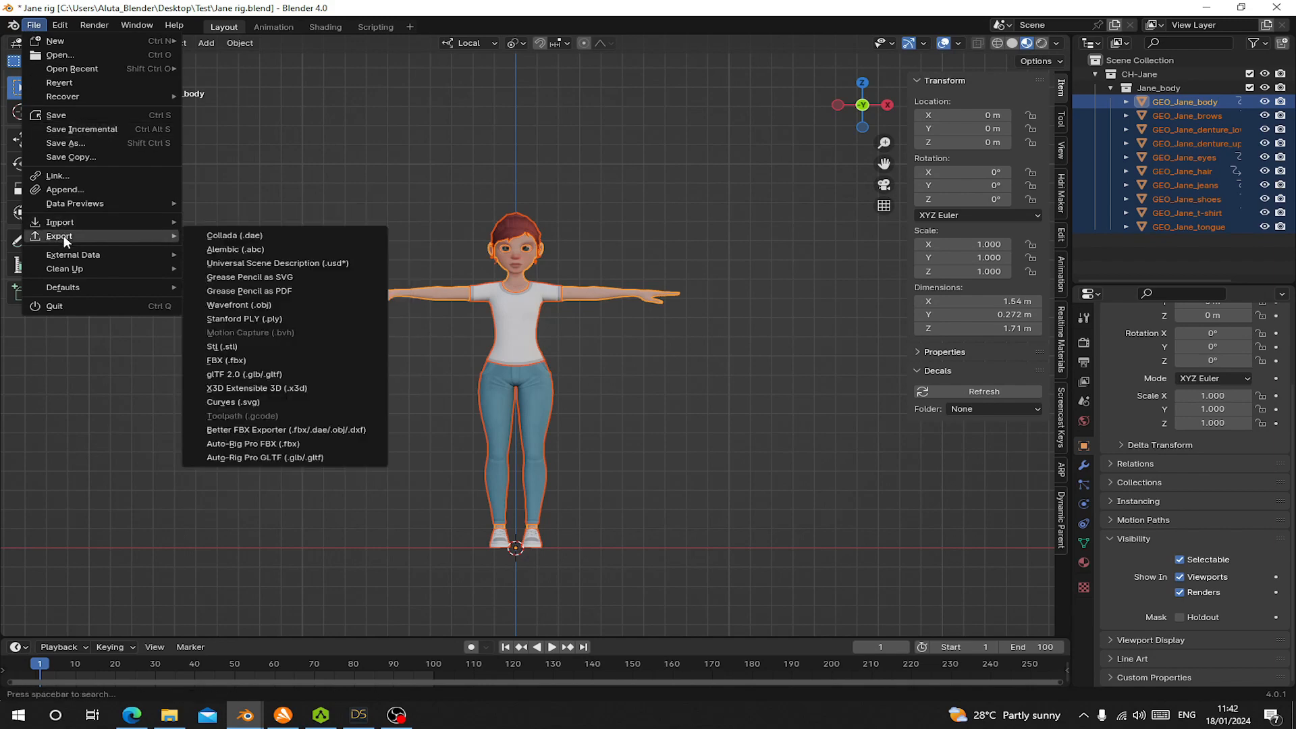
mouse_move(256, 351)
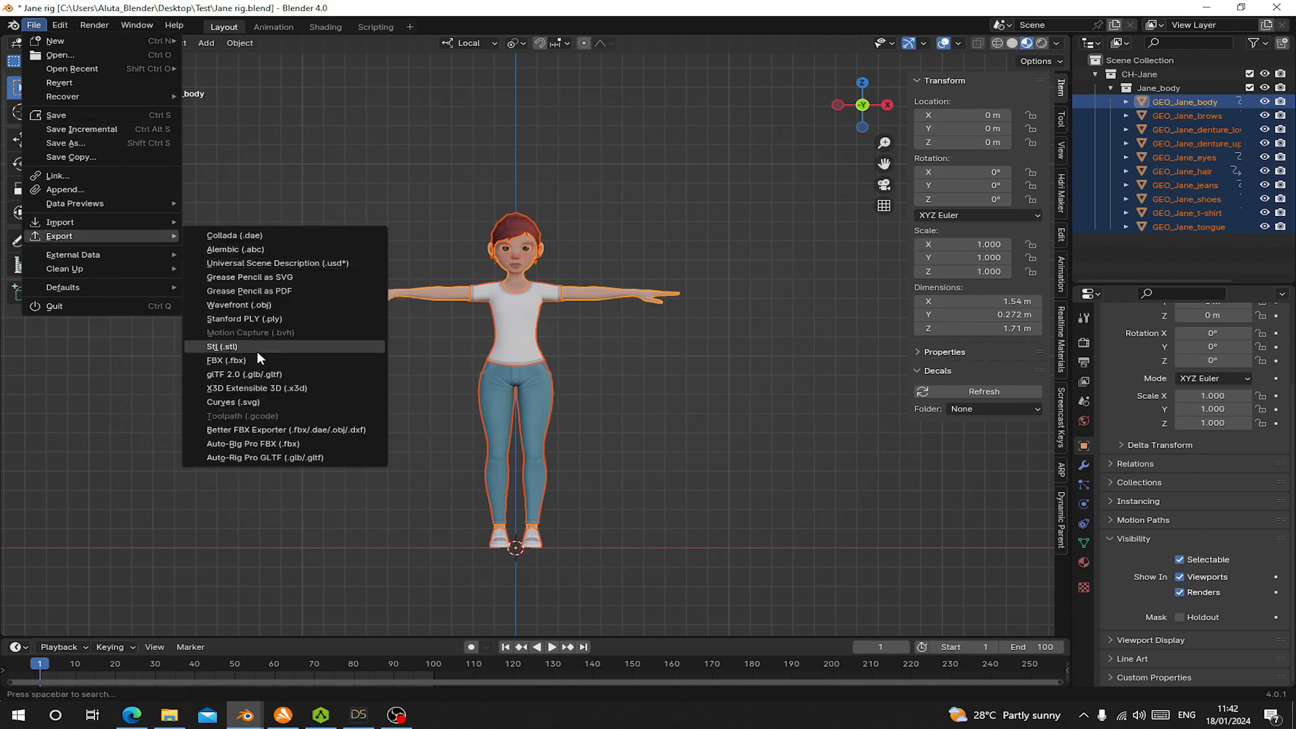
click(225, 360)
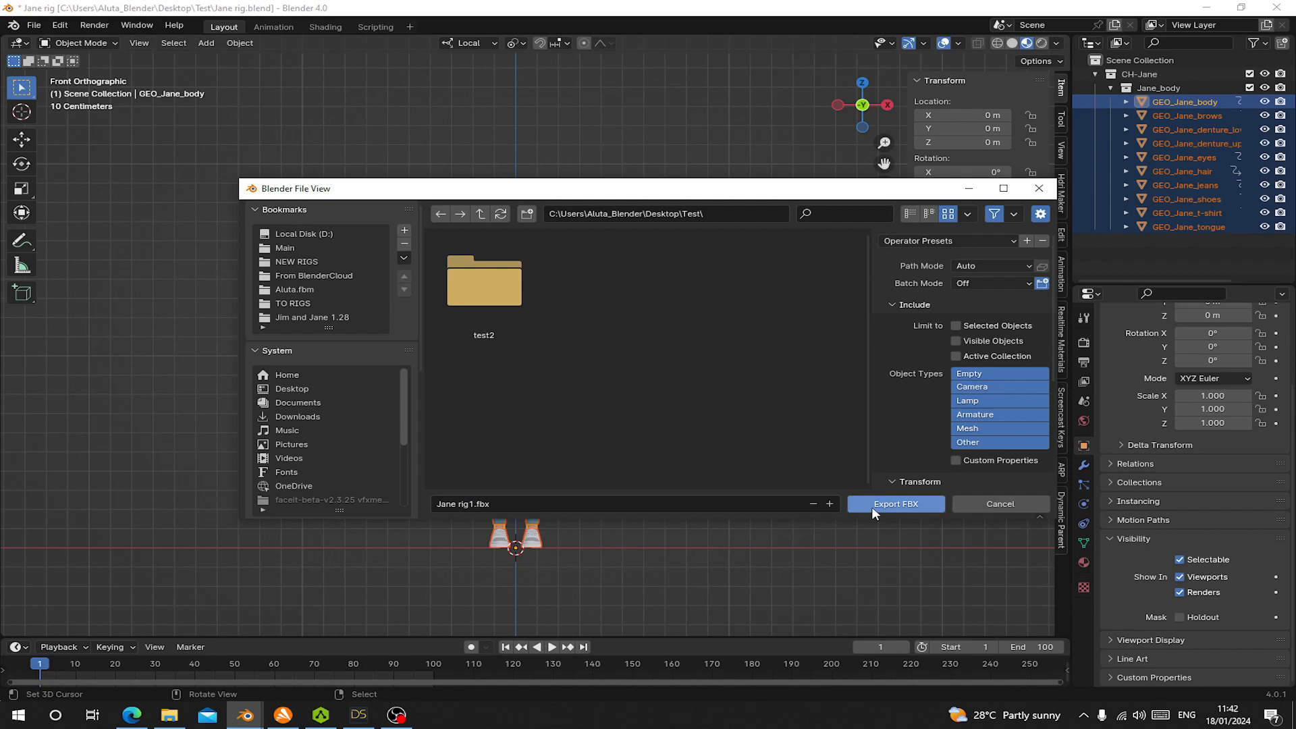
click(895, 504)
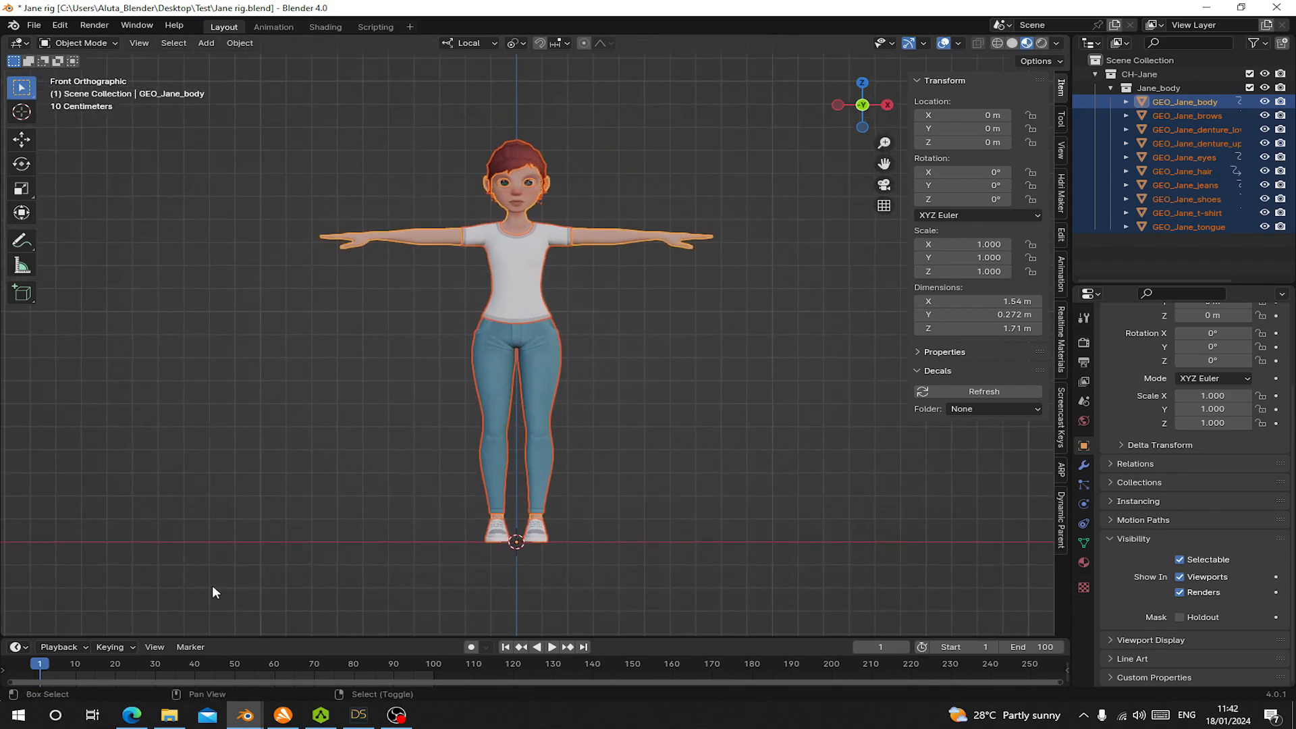
Check Jane rig1.fbx at about 1.45 MB in the Test folder, then switch to Mixamo.
click(169, 715)
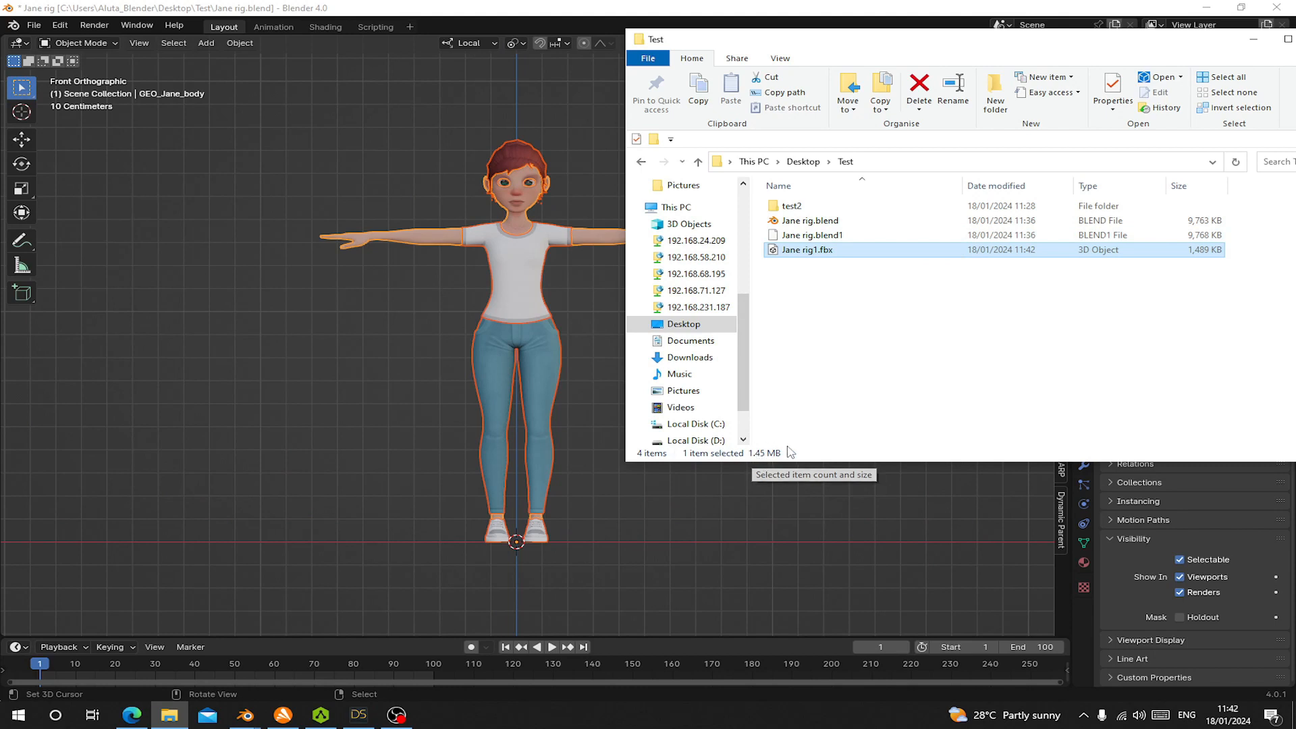
mouse_move(828, 314)
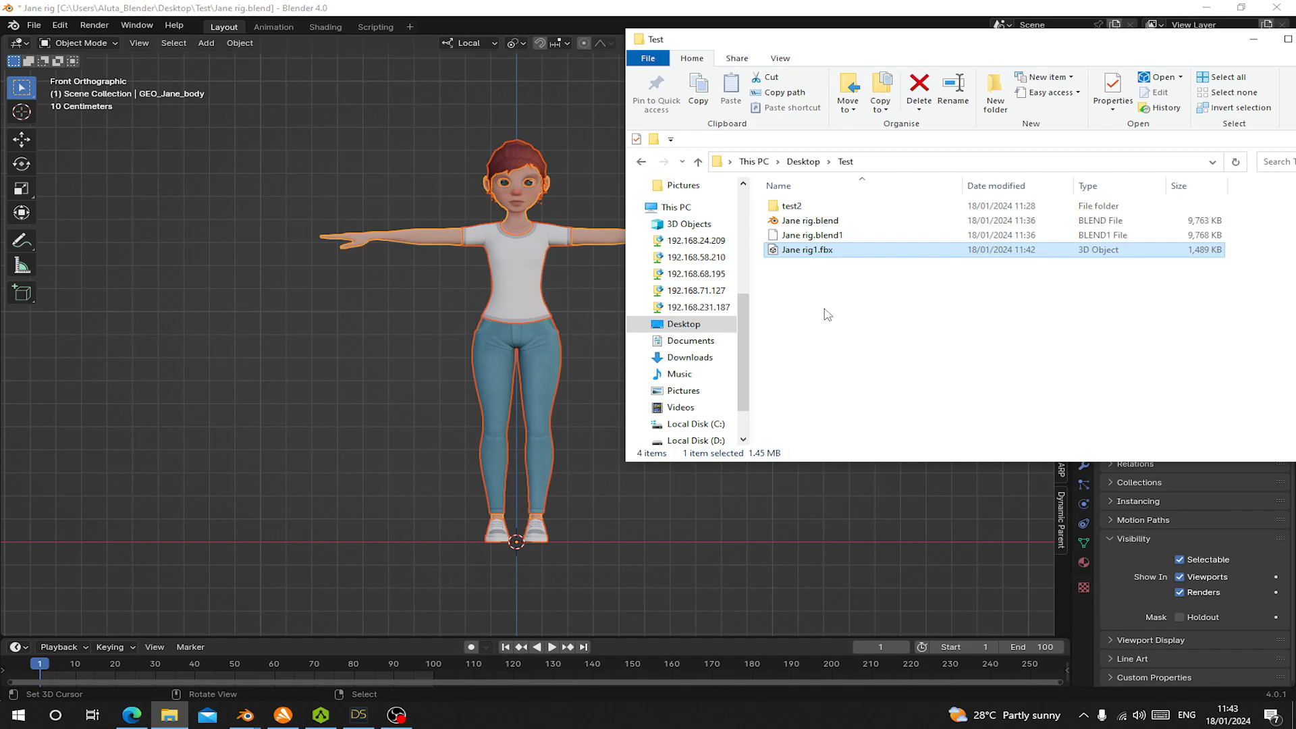
mouse_move(301, 597)
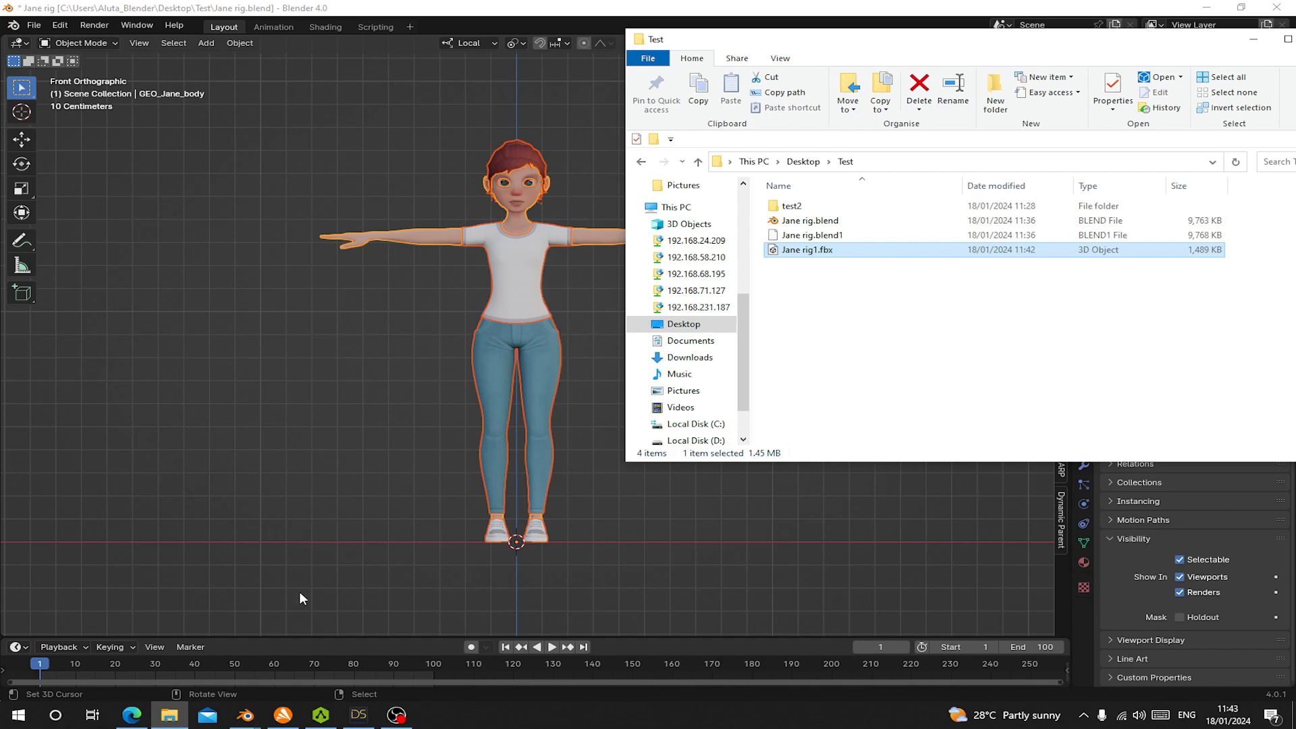
click(132, 714)
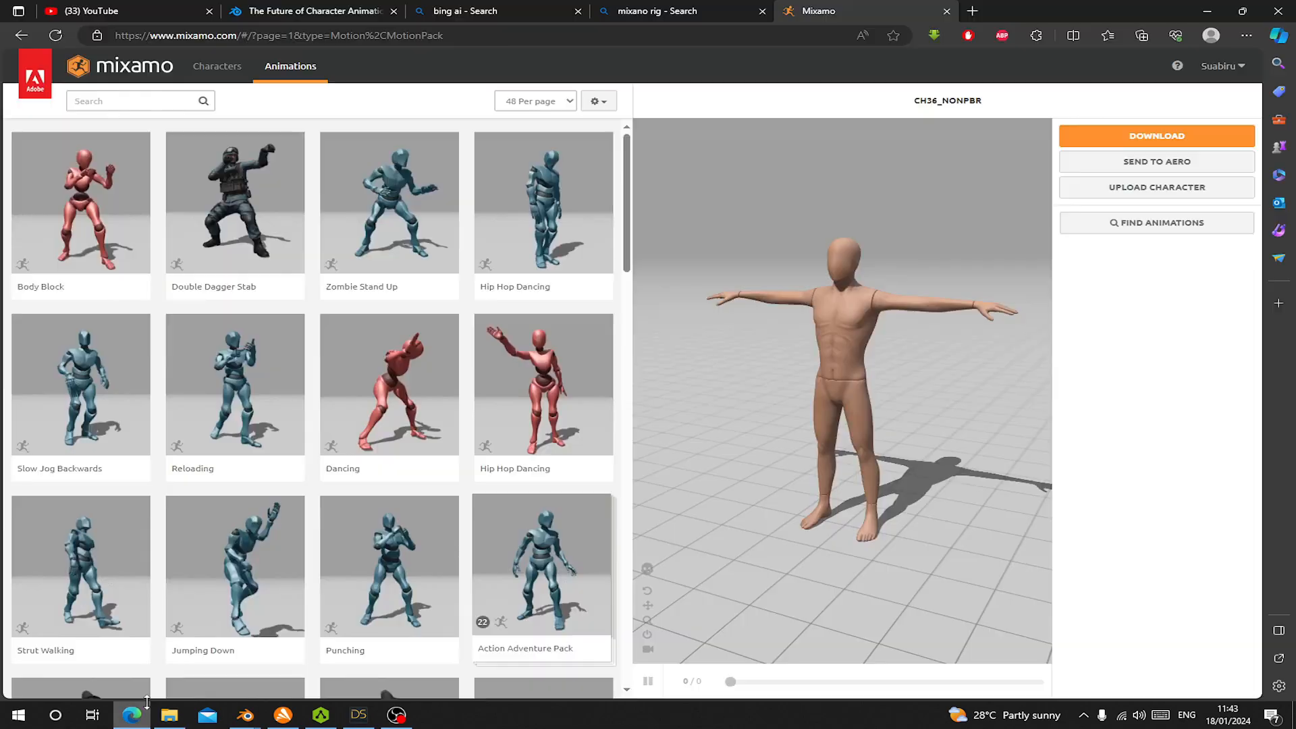
Upload Jane rig1.fbx to Mixamo and view the untextured model in the auto-rigger.
click(1156, 187)
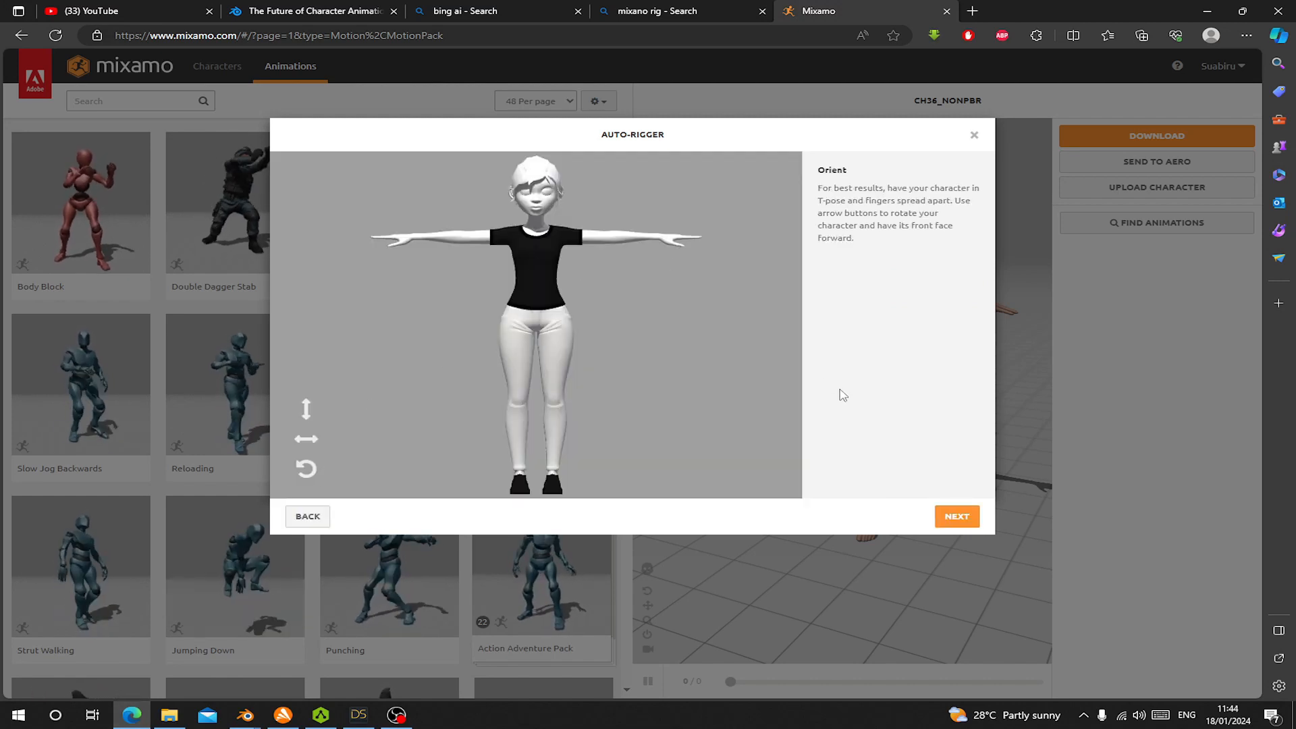
mouse_move(682, 364)
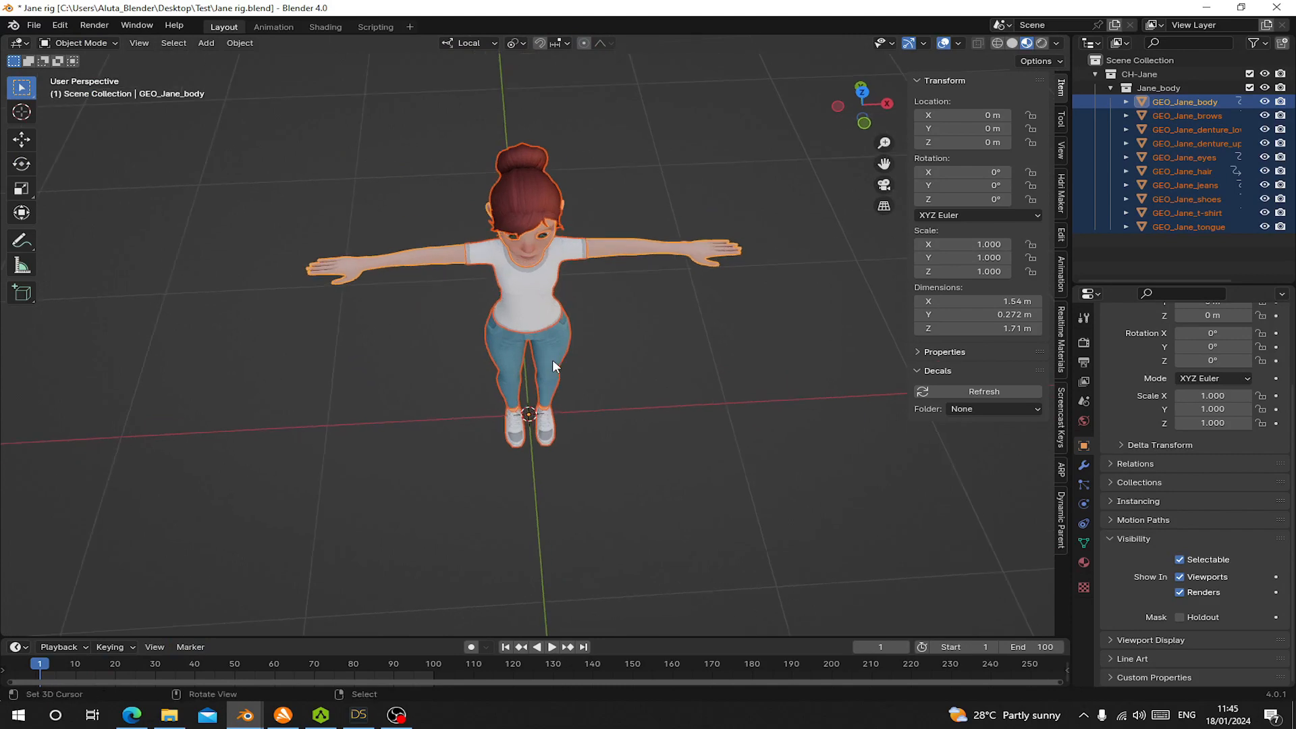
From the front view, export Jane rig2.fbx with Path Mode set to Copy so textures are included.
key(1)
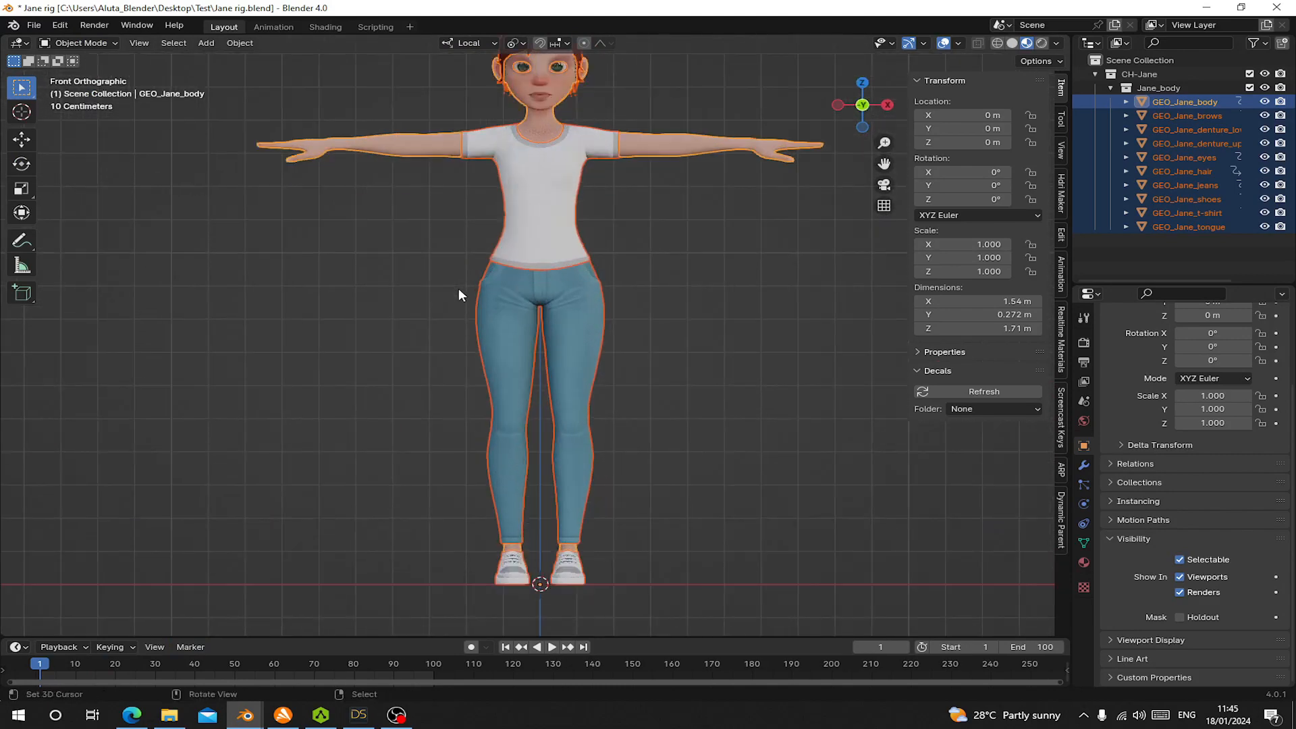
scroll(down, 3)
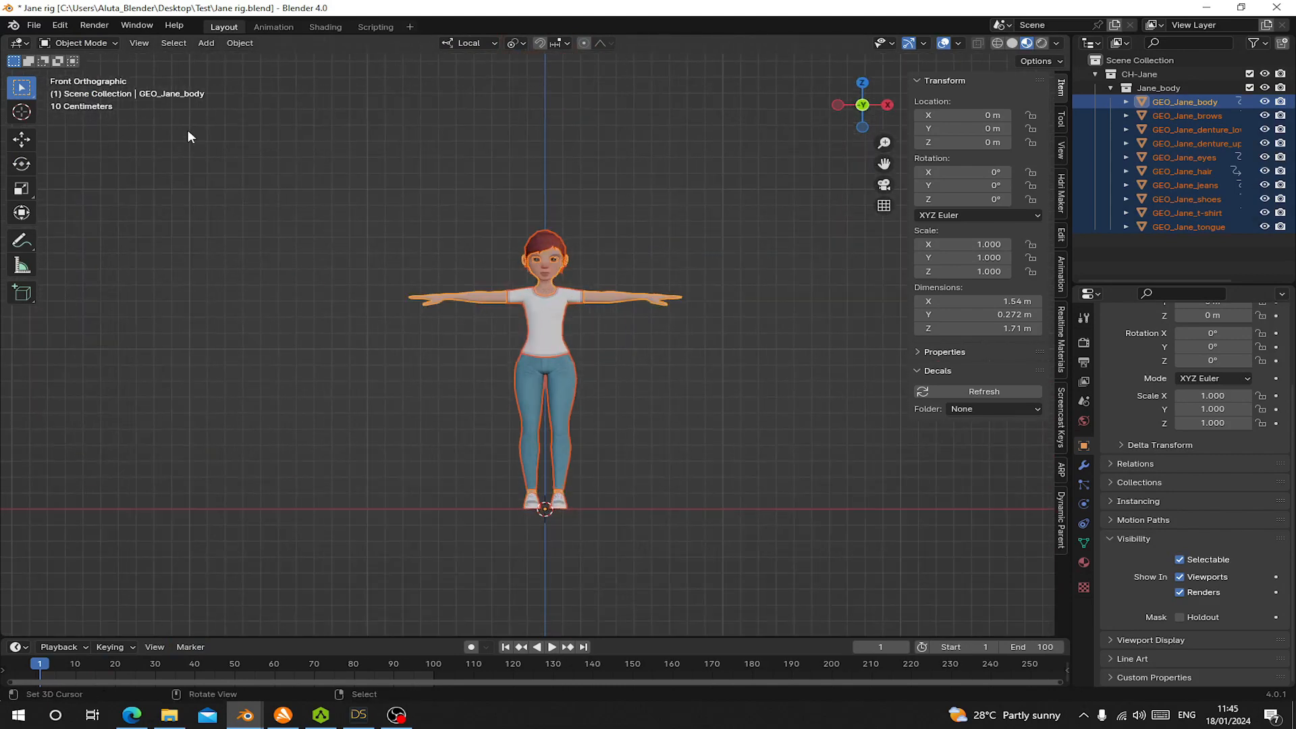
click(34, 25)
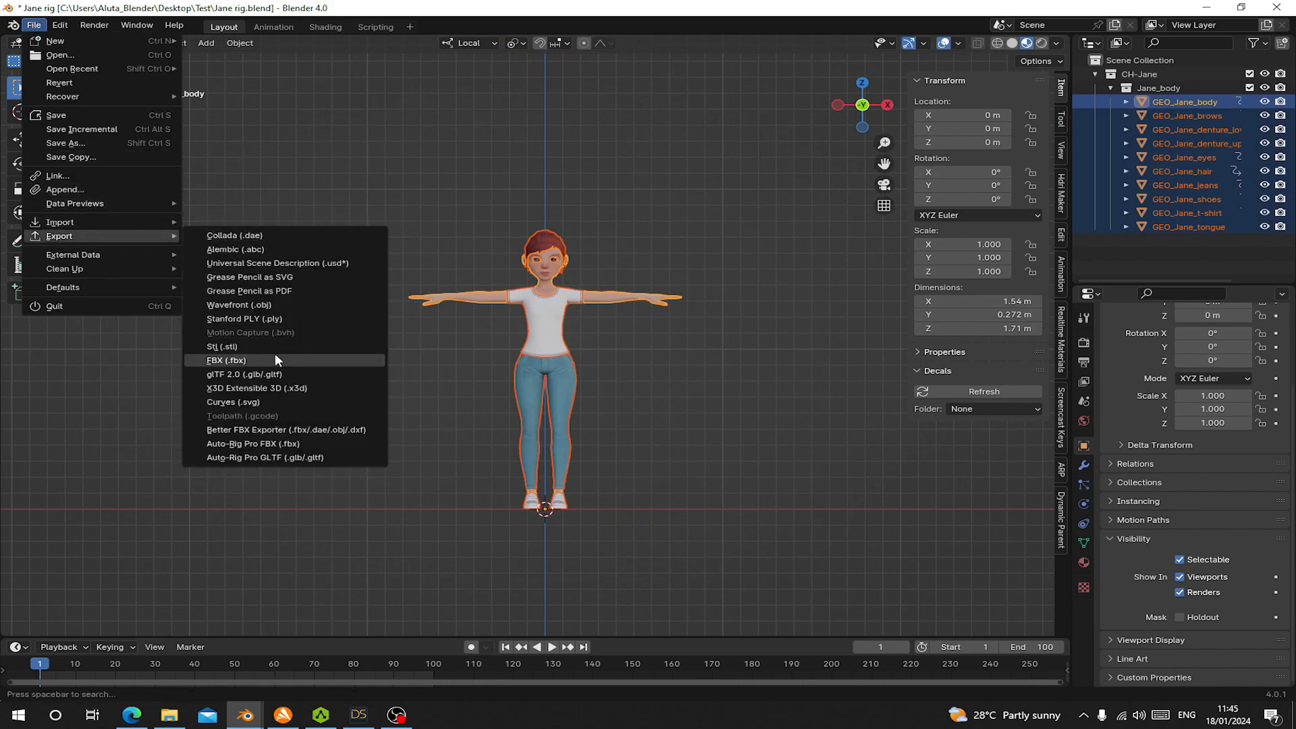
click(227, 360)
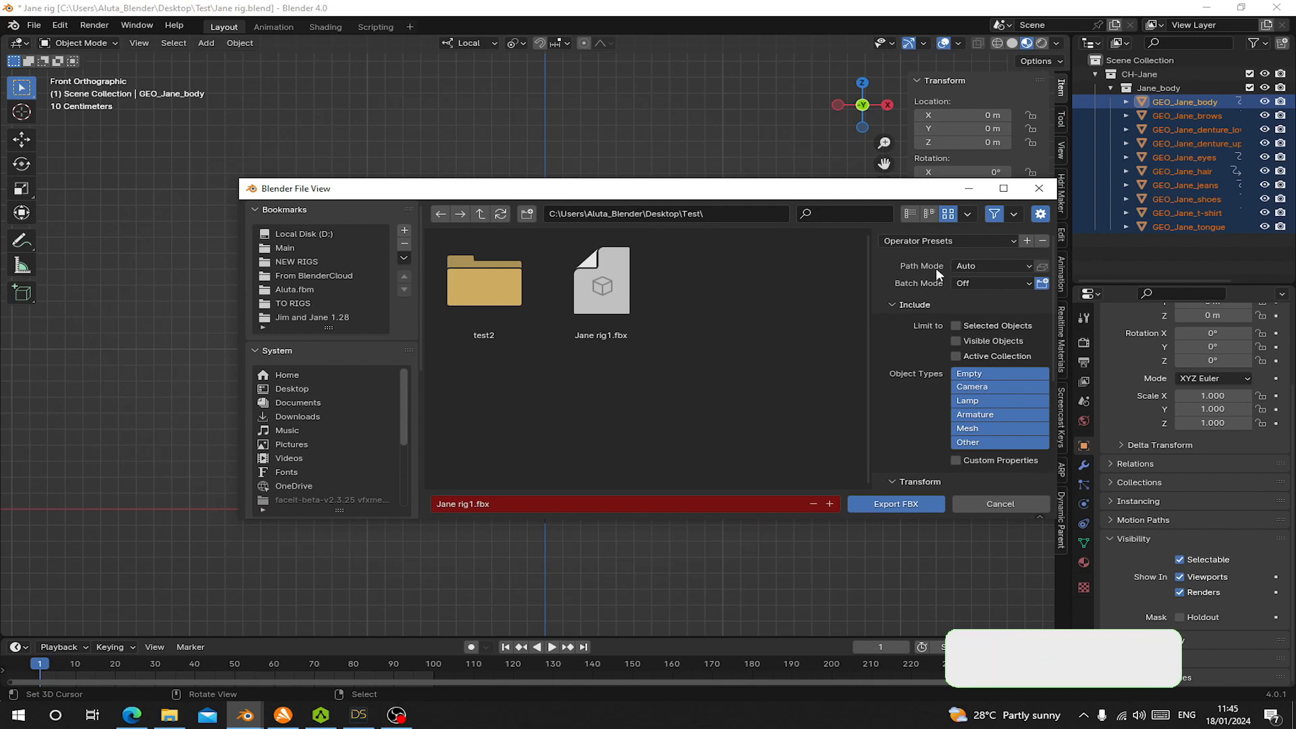
click(991, 266)
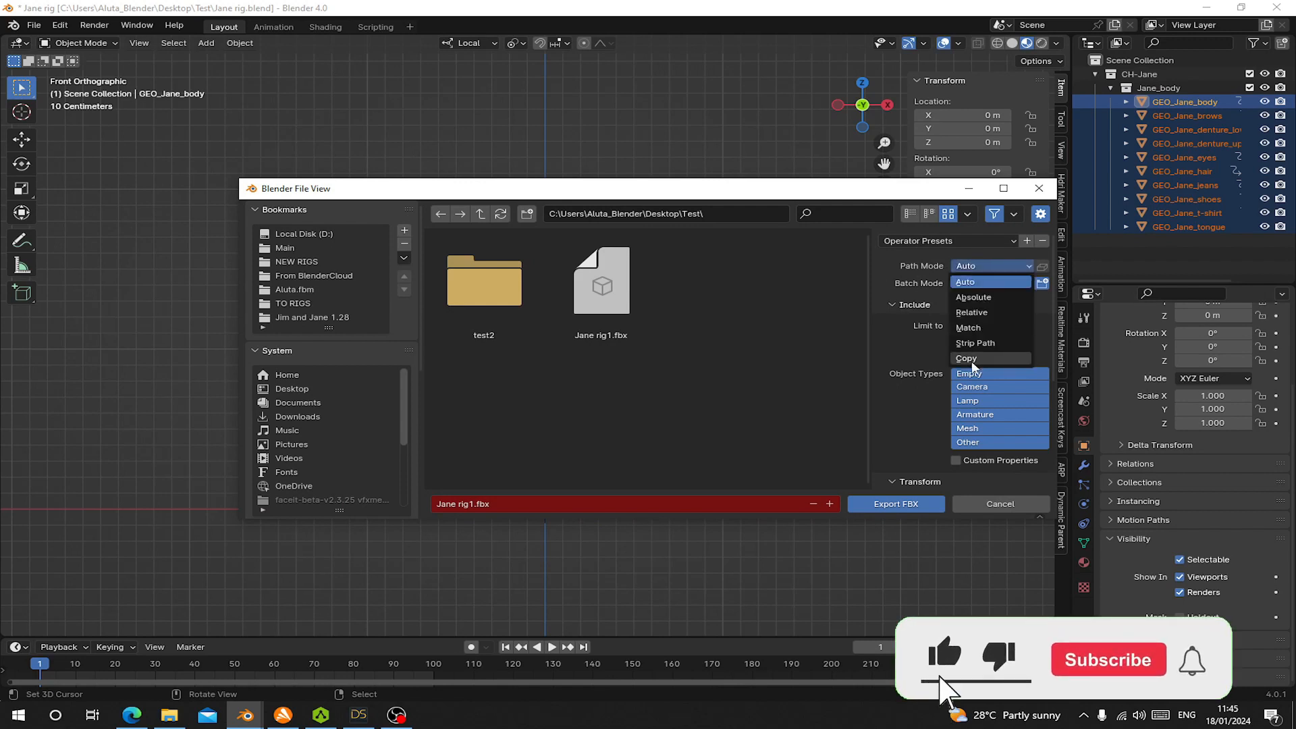
click(966, 358)
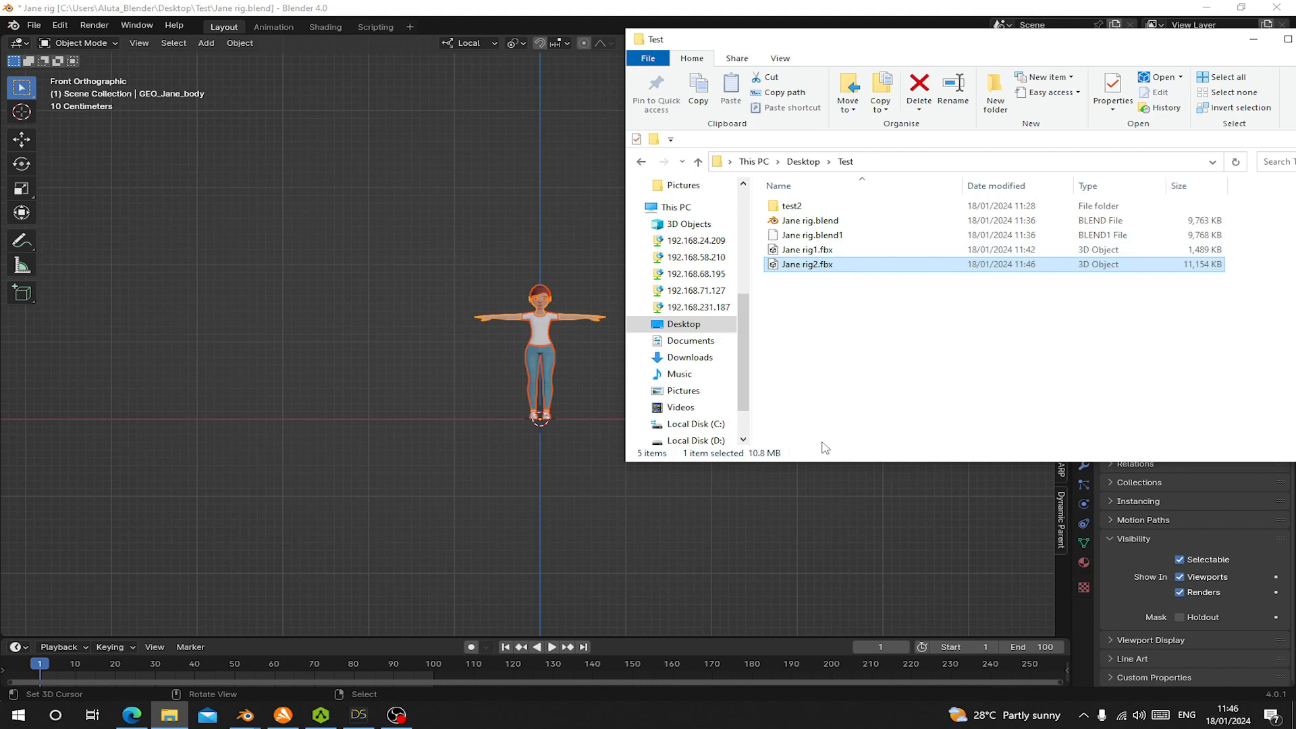
Compare the 10.8 MB Jane rig2.fbx with the earlier Jane rig1.fbx in the Test folder.
click(806, 250)
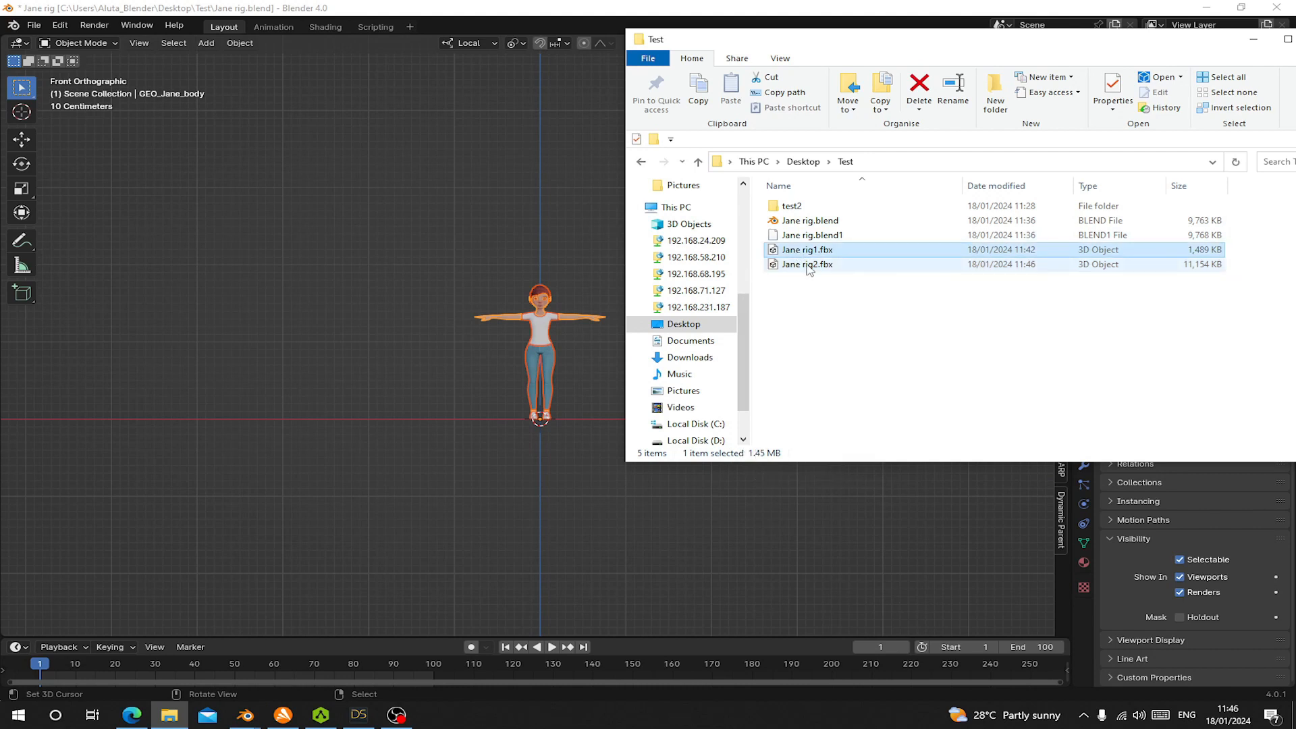
click(806, 249)
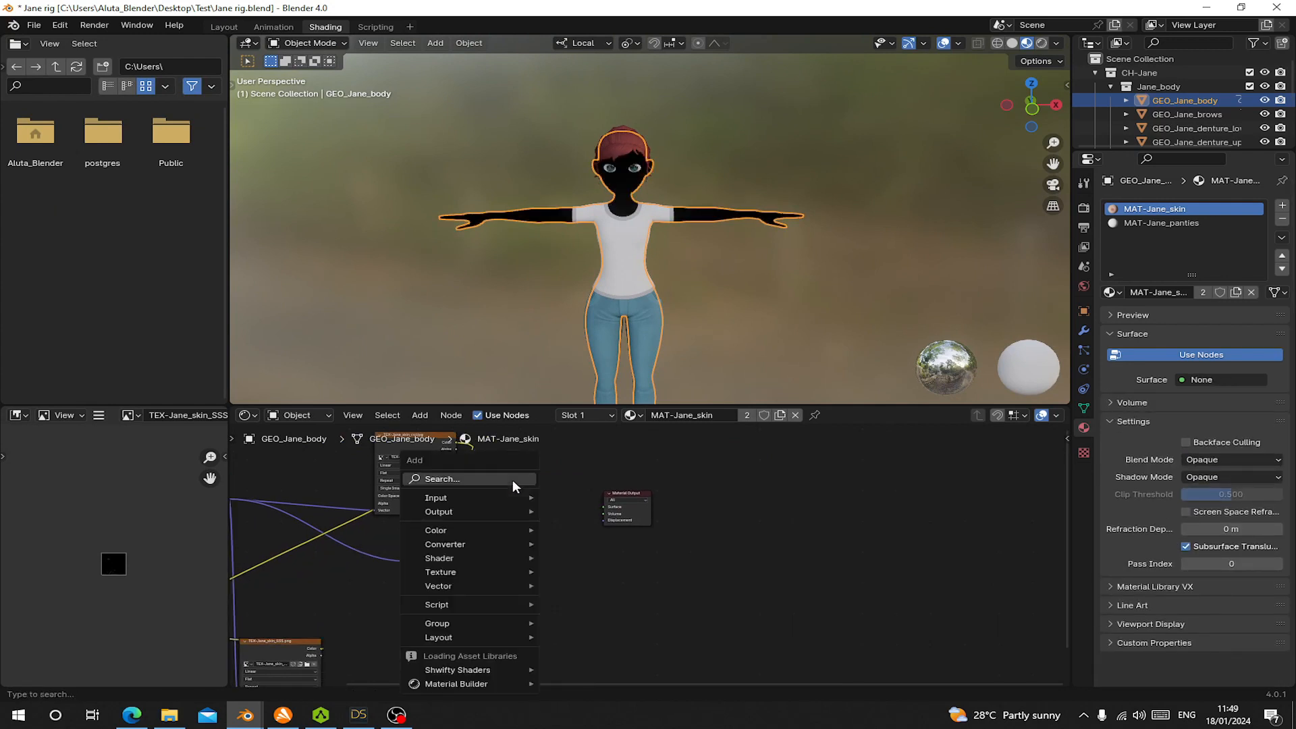
Add a Principled BSDF to the skin material and feed it the skin colour texture.
click(442, 479)
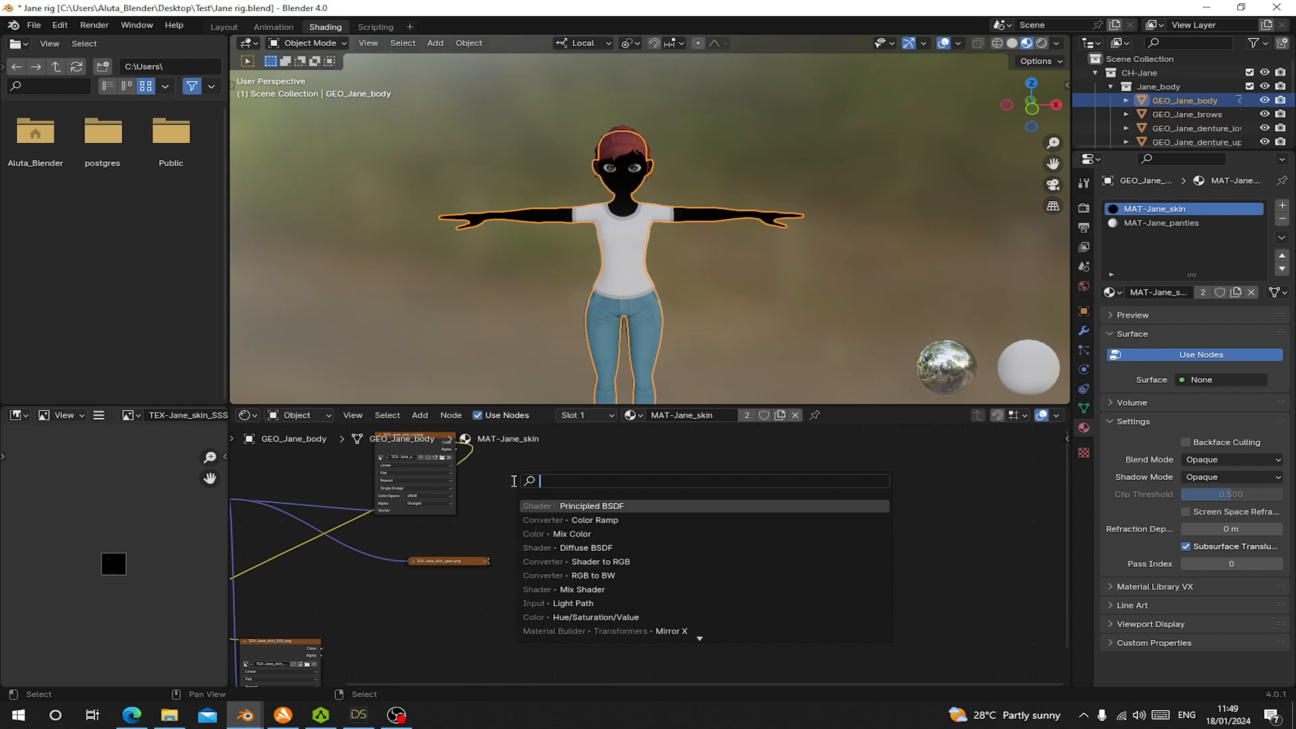
text(PRIN)
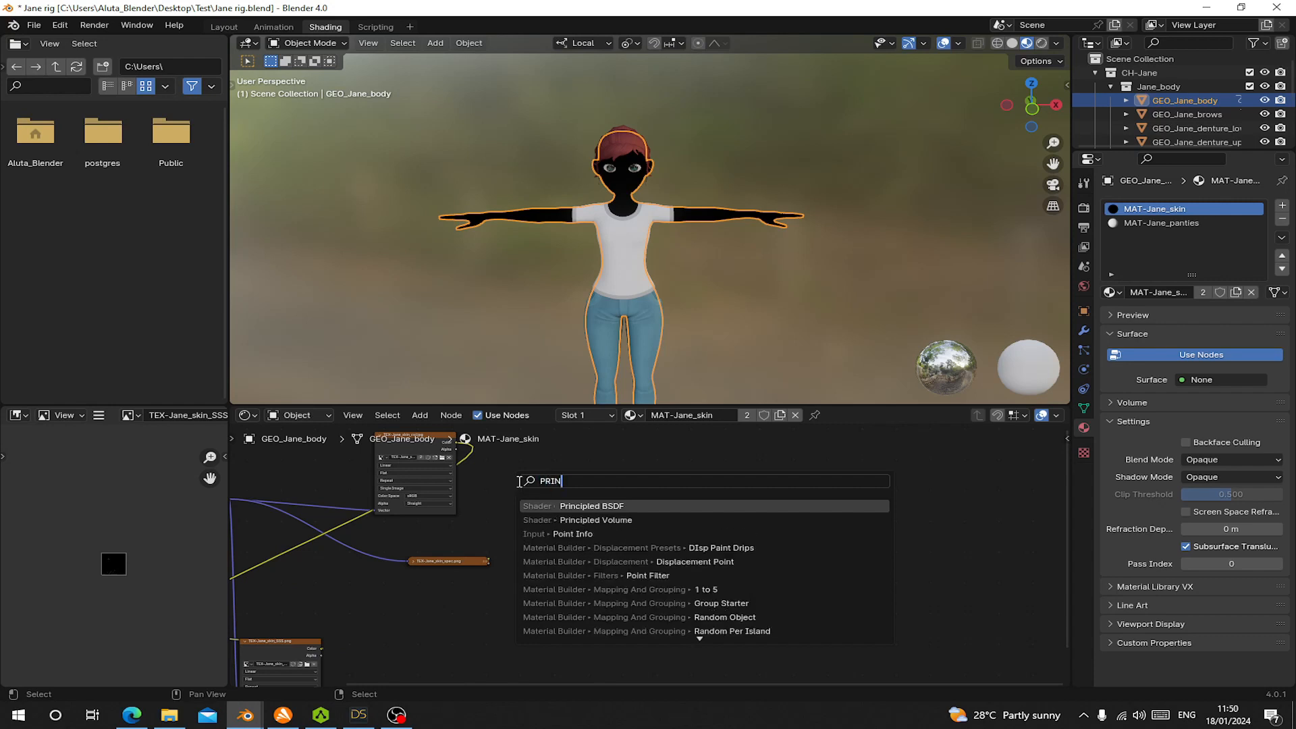
click(590, 506)
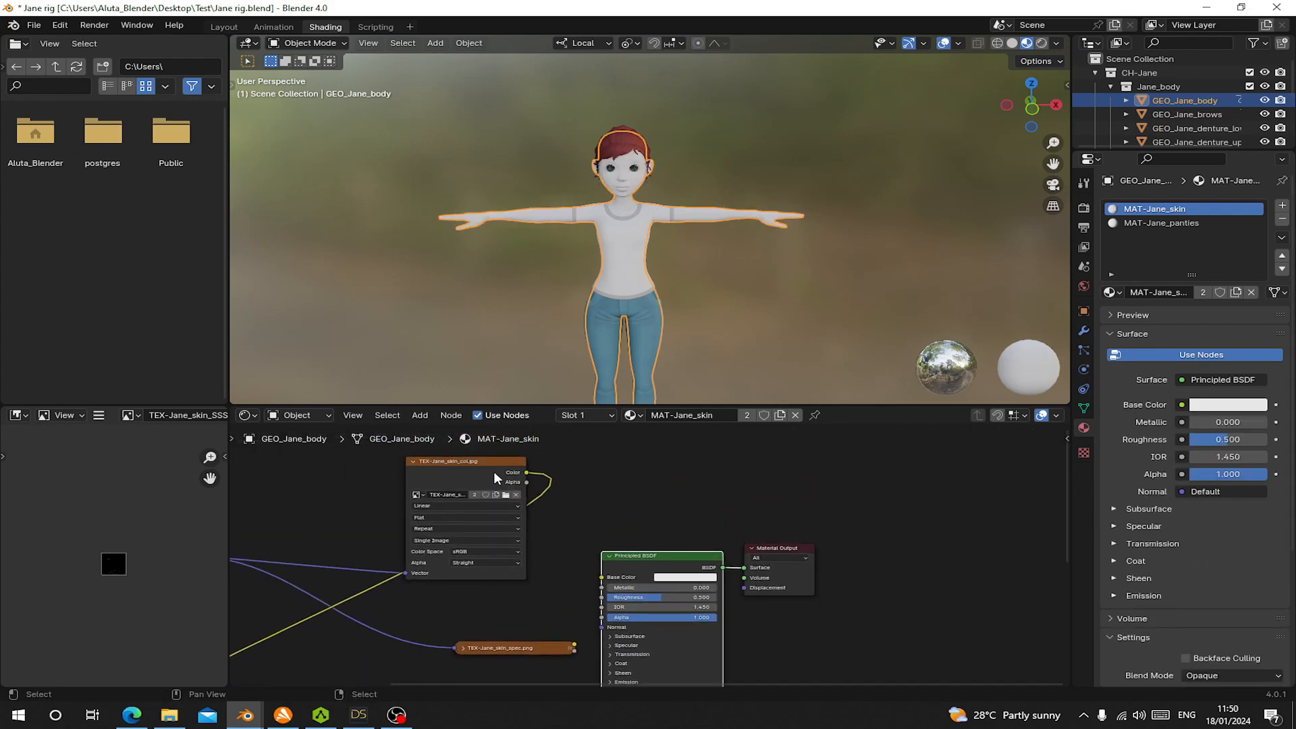
drag(446, 460, 349, 480)
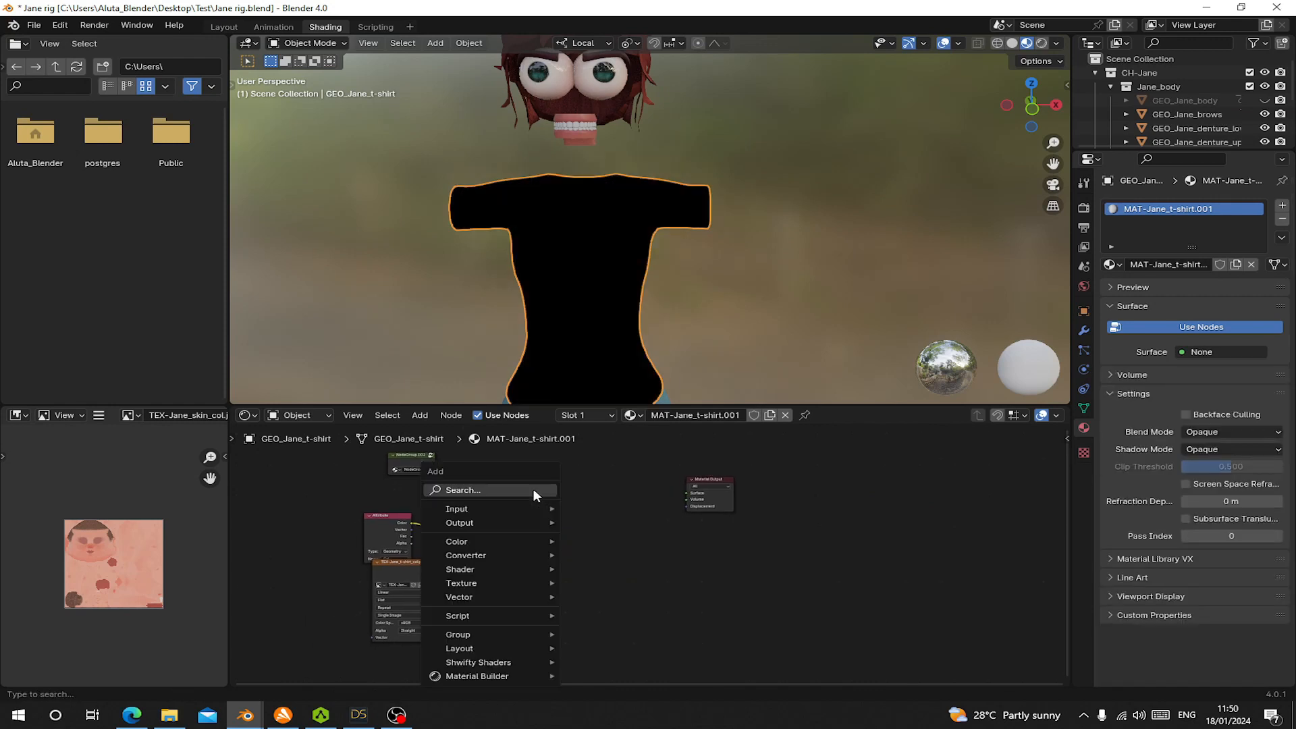
Add a Principled BSDF to the t-shirt material, check the sneakers material, and return to Layout.
text(PR)
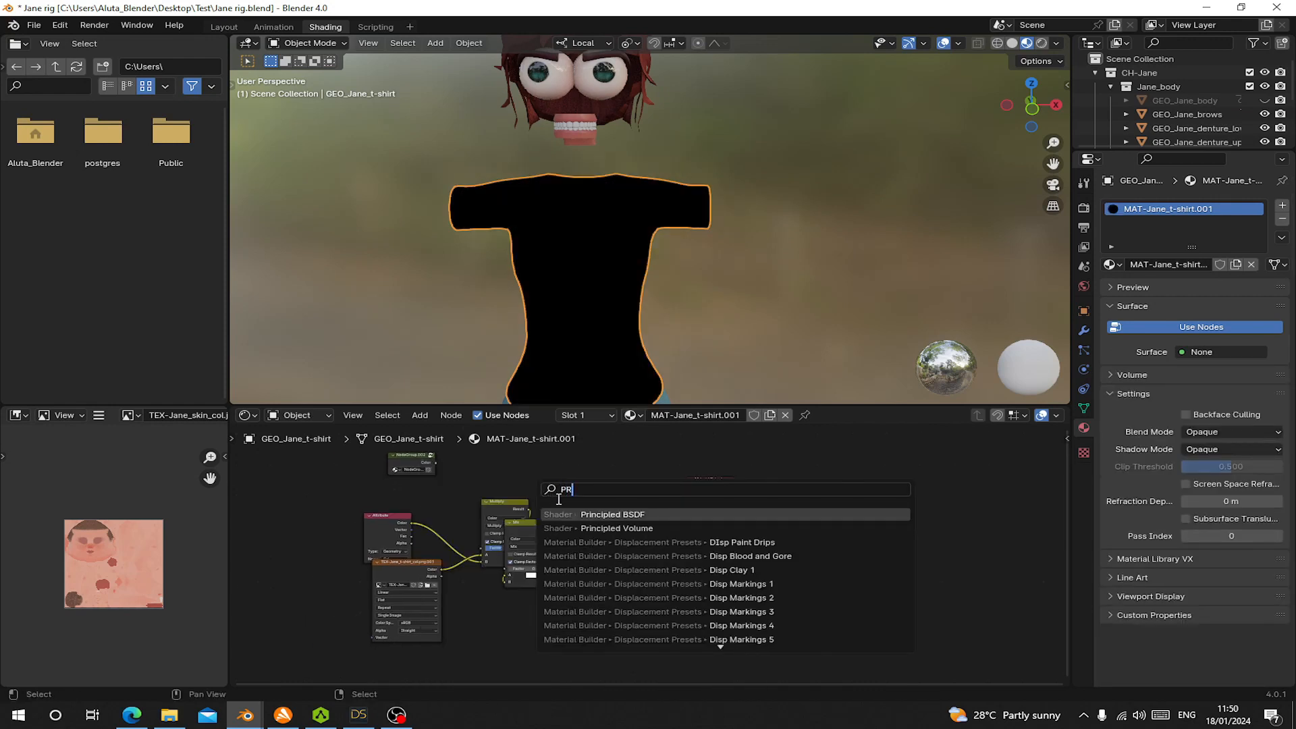
click(613, 515)
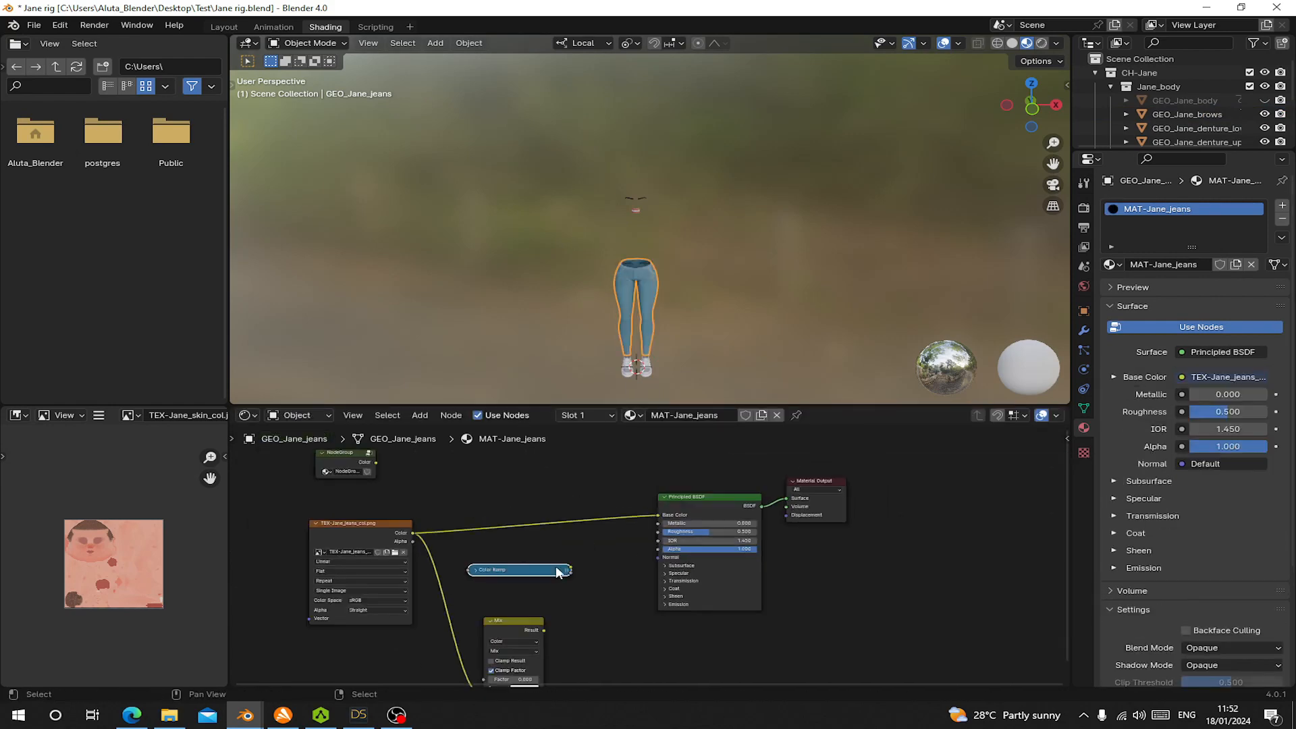
click(634, 228)
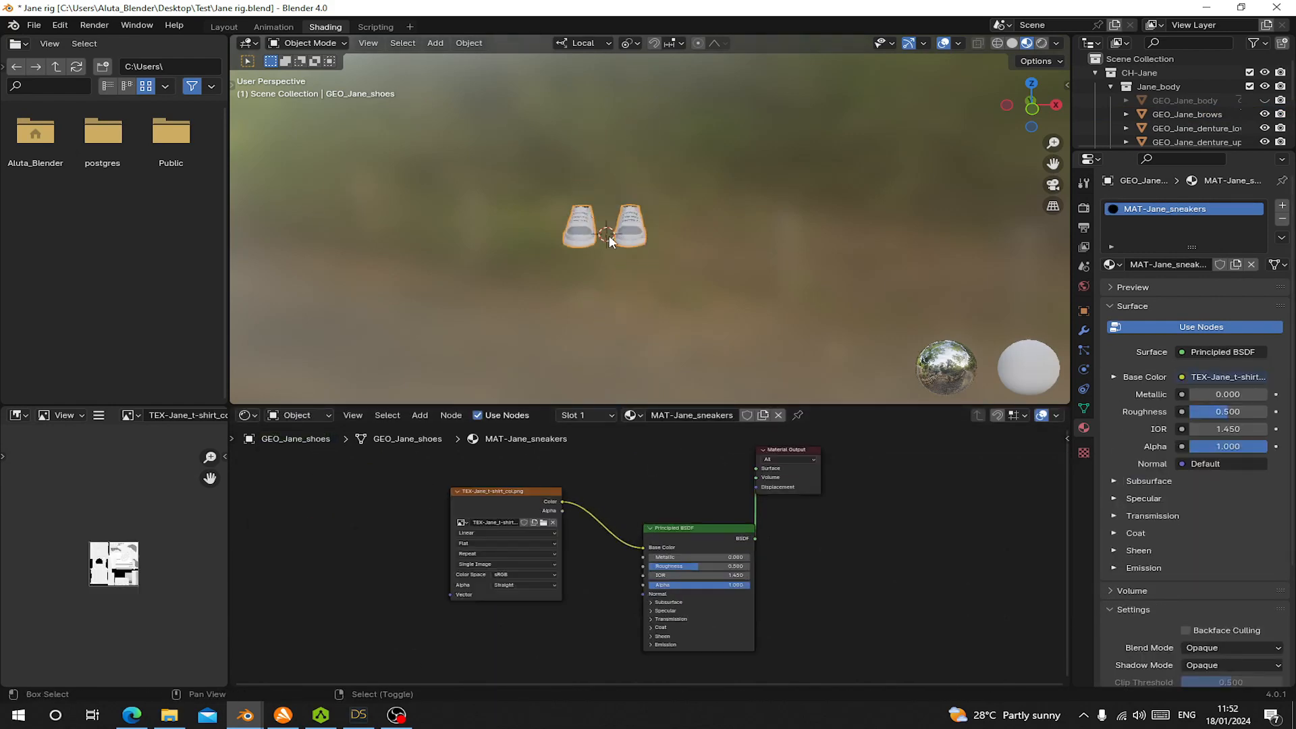
click(224, 26)
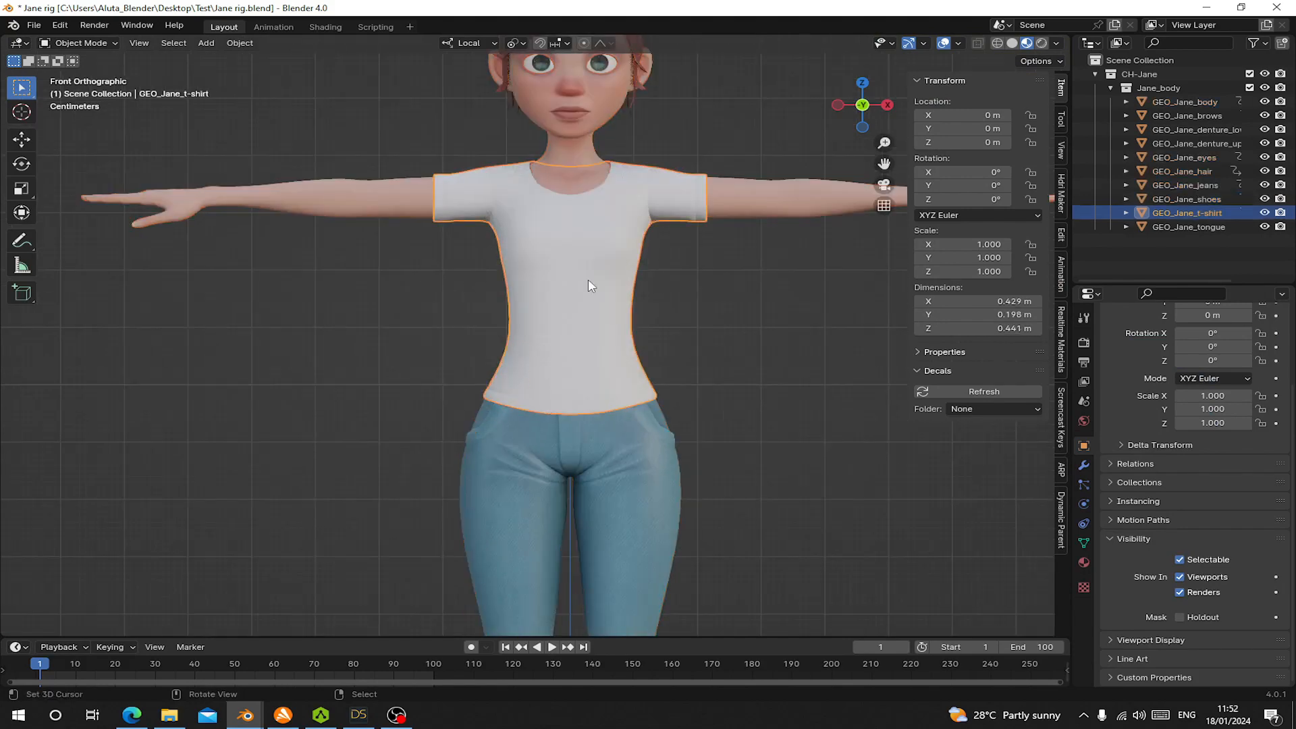
Select all objects and export them as Jane rig3.fbx with textures copied and embedded.
click(1185, 102)
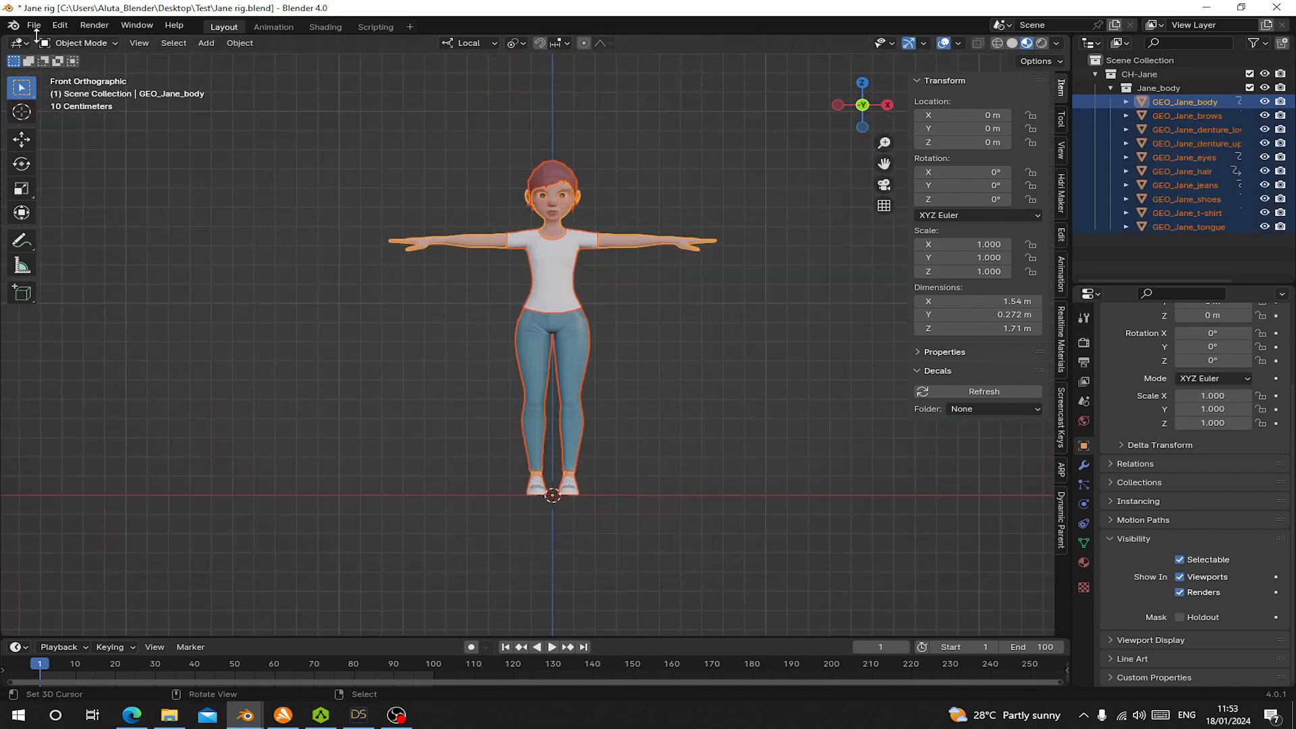
click(34, 25)
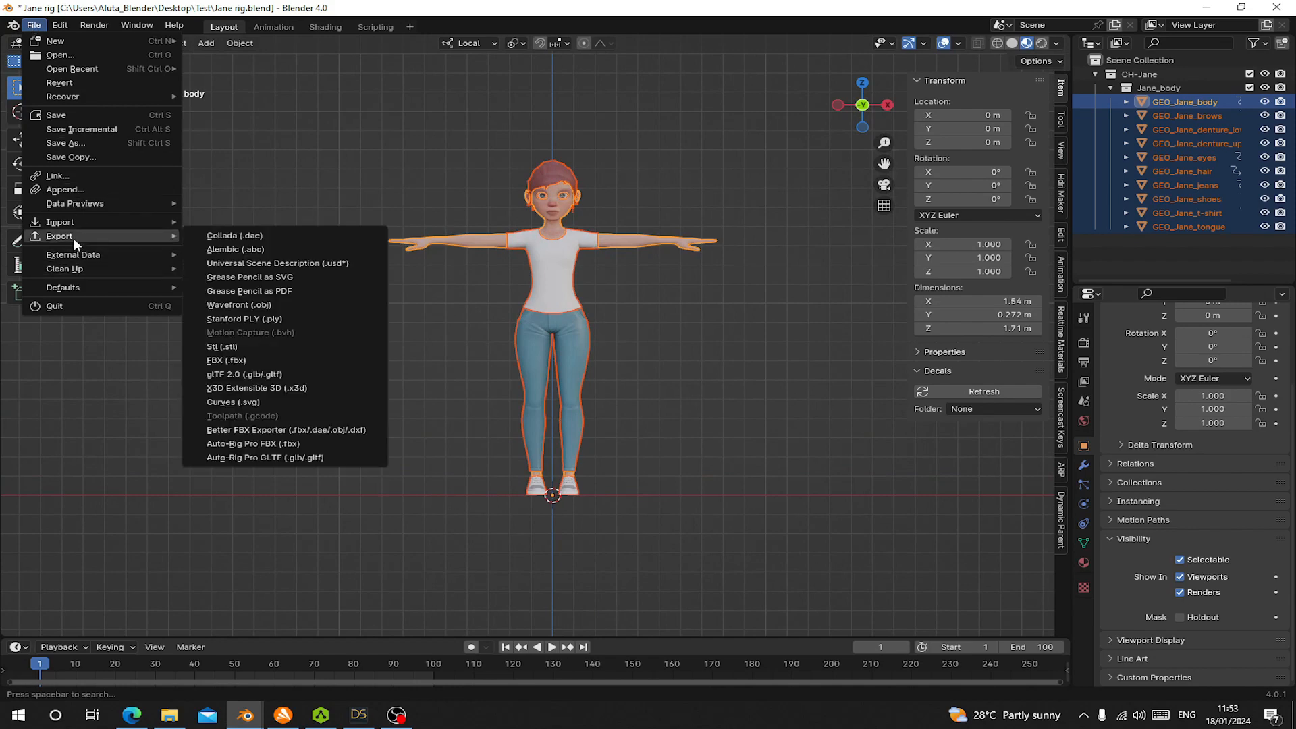
click(227, 360)
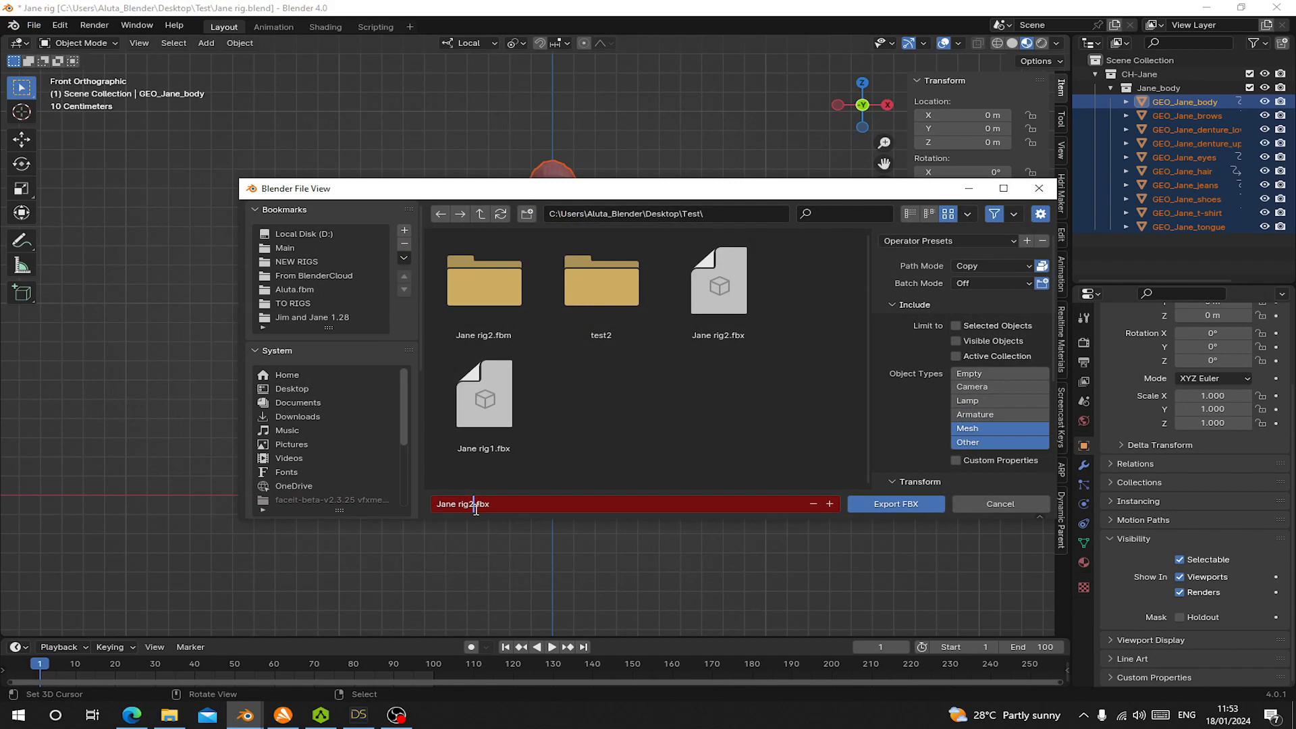
text(Jane rig3.fbx)
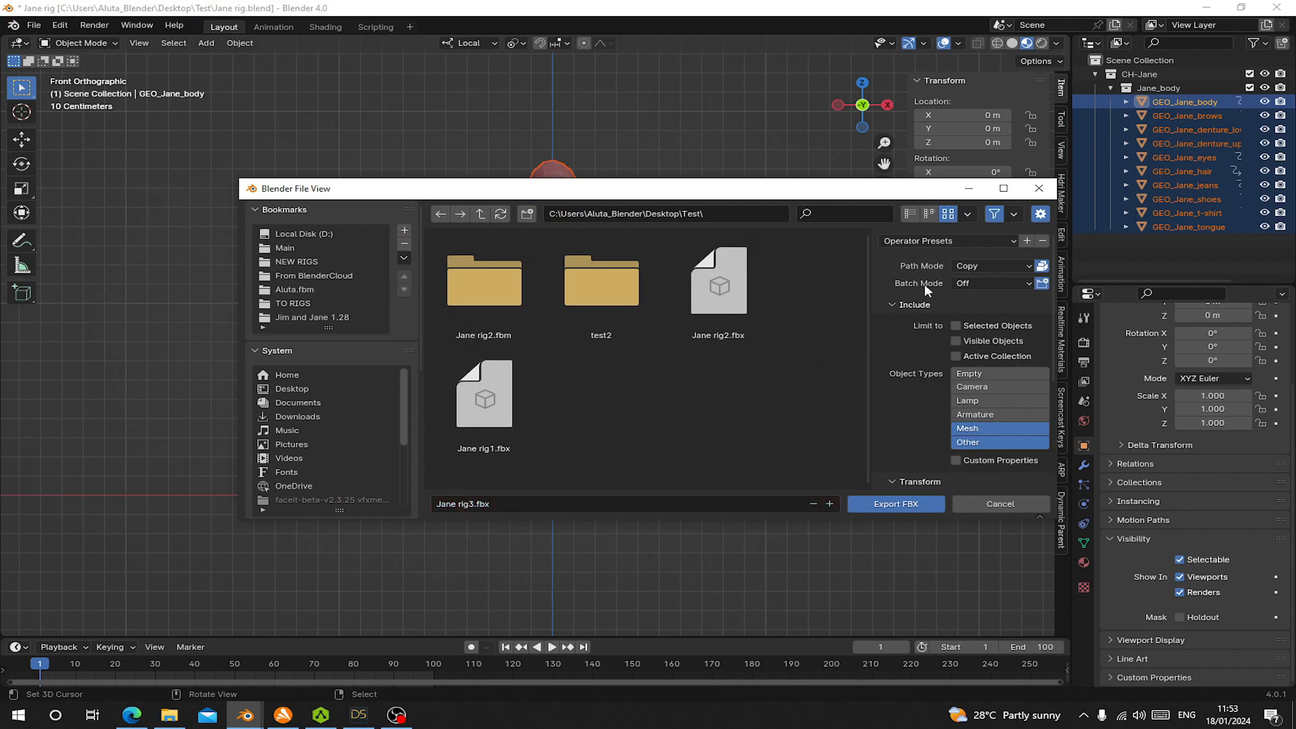
mouse_move(1053, 276)
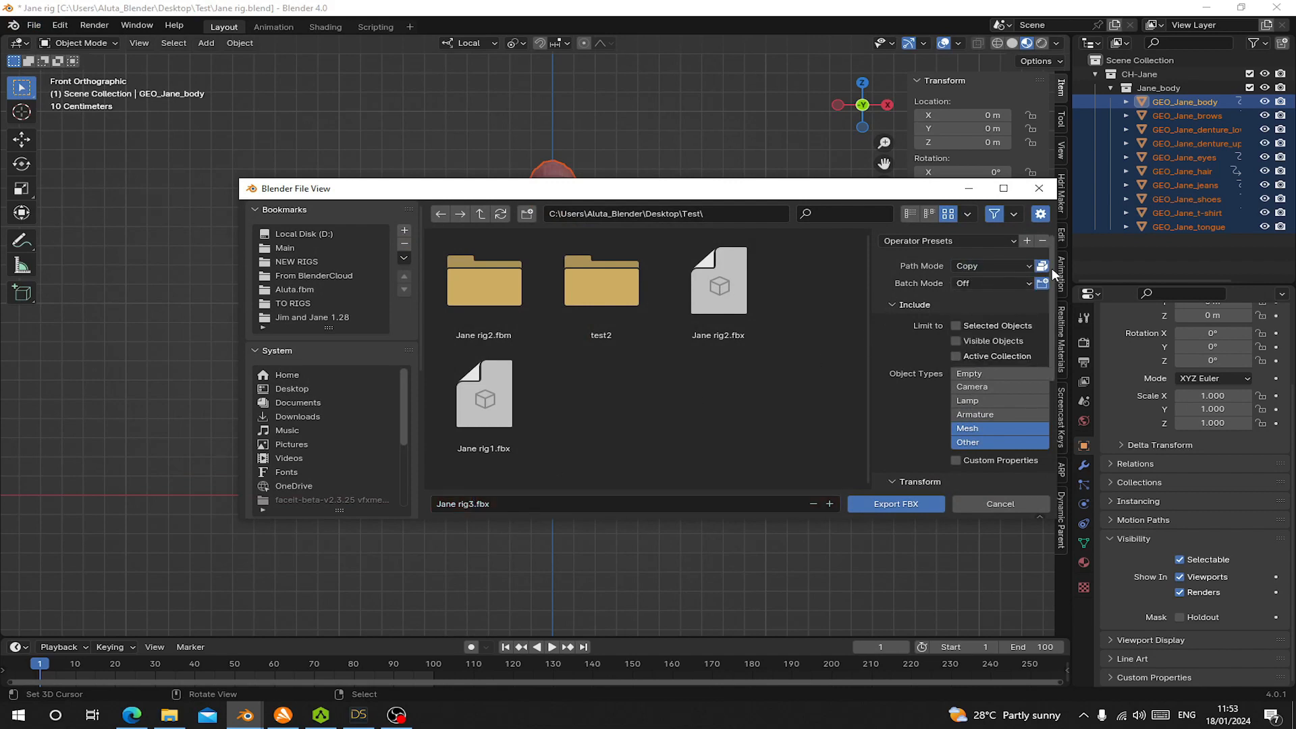
click(988, 428)
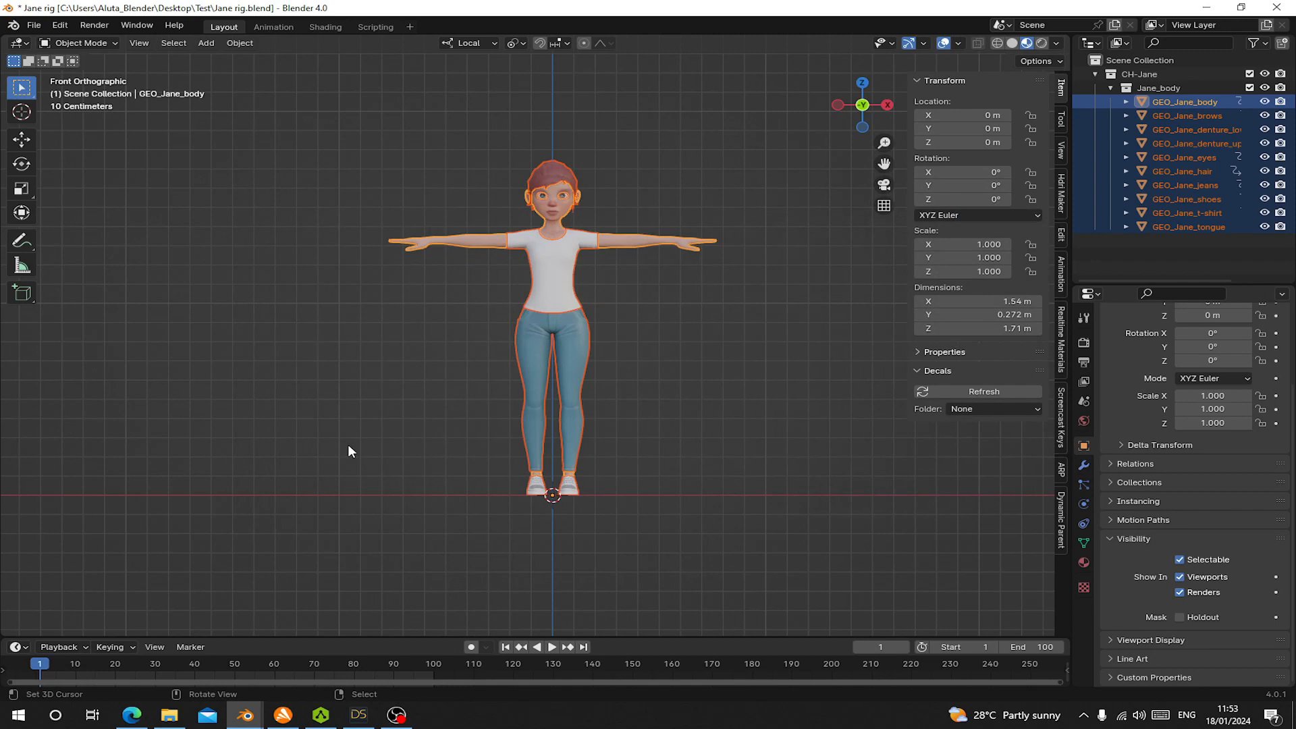
Select Jane rig3.fbx, about 11.5 MB, in the Test folder in File Explorer.
click(169, 714)
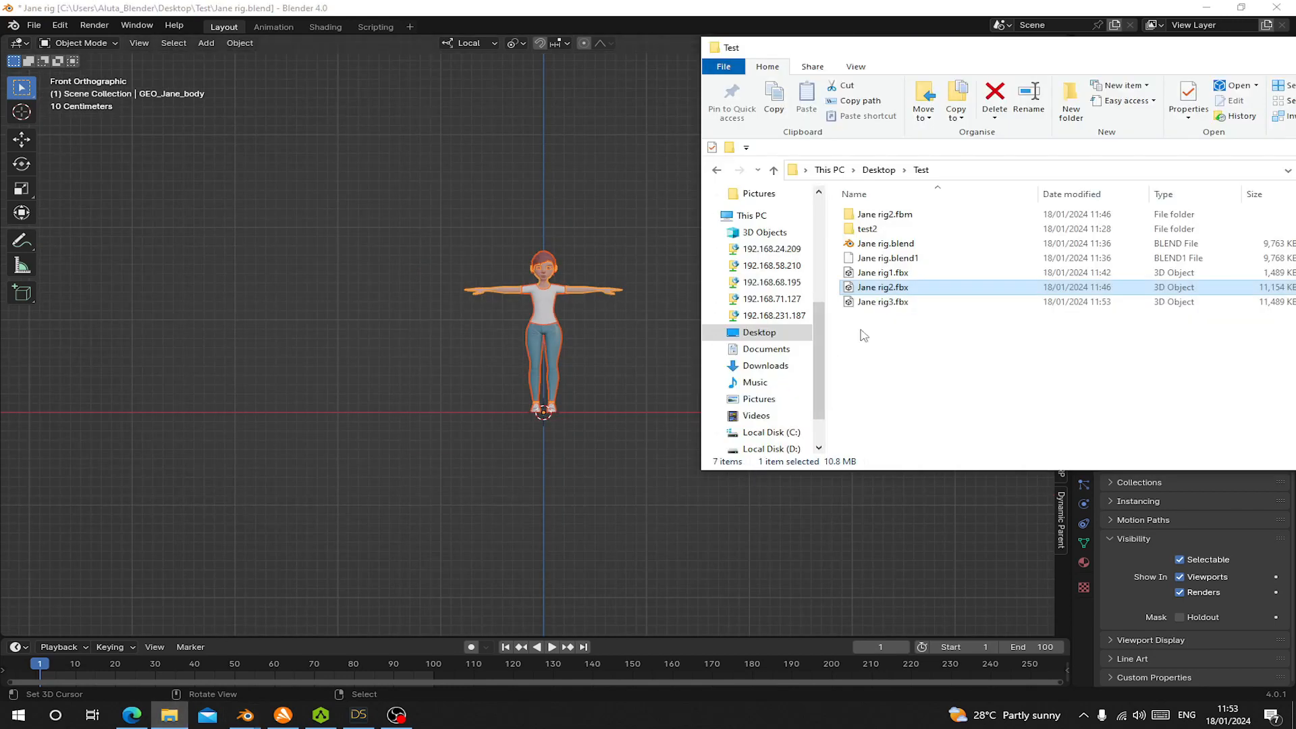
click(882, 302)
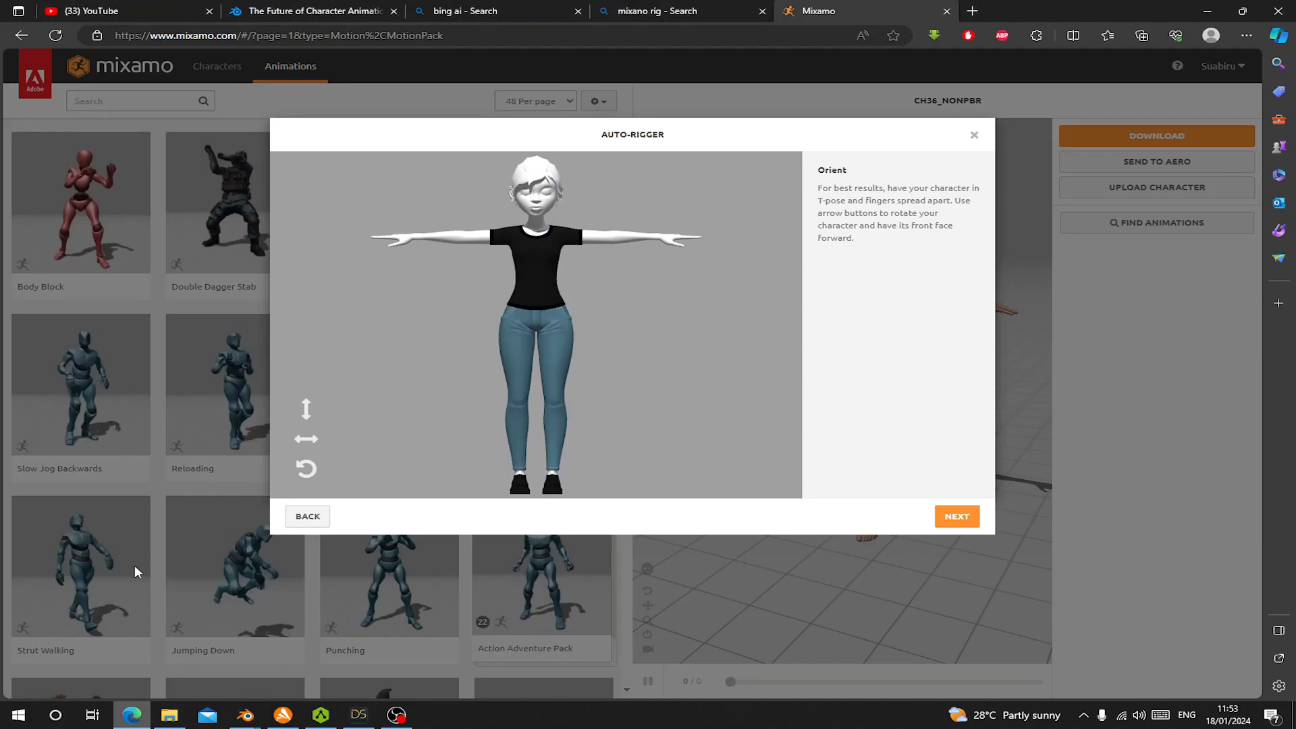
Close the old auto-rigger preview and drop Jane rig3.fbx into Mixamo's upload area.
click(974, 135)
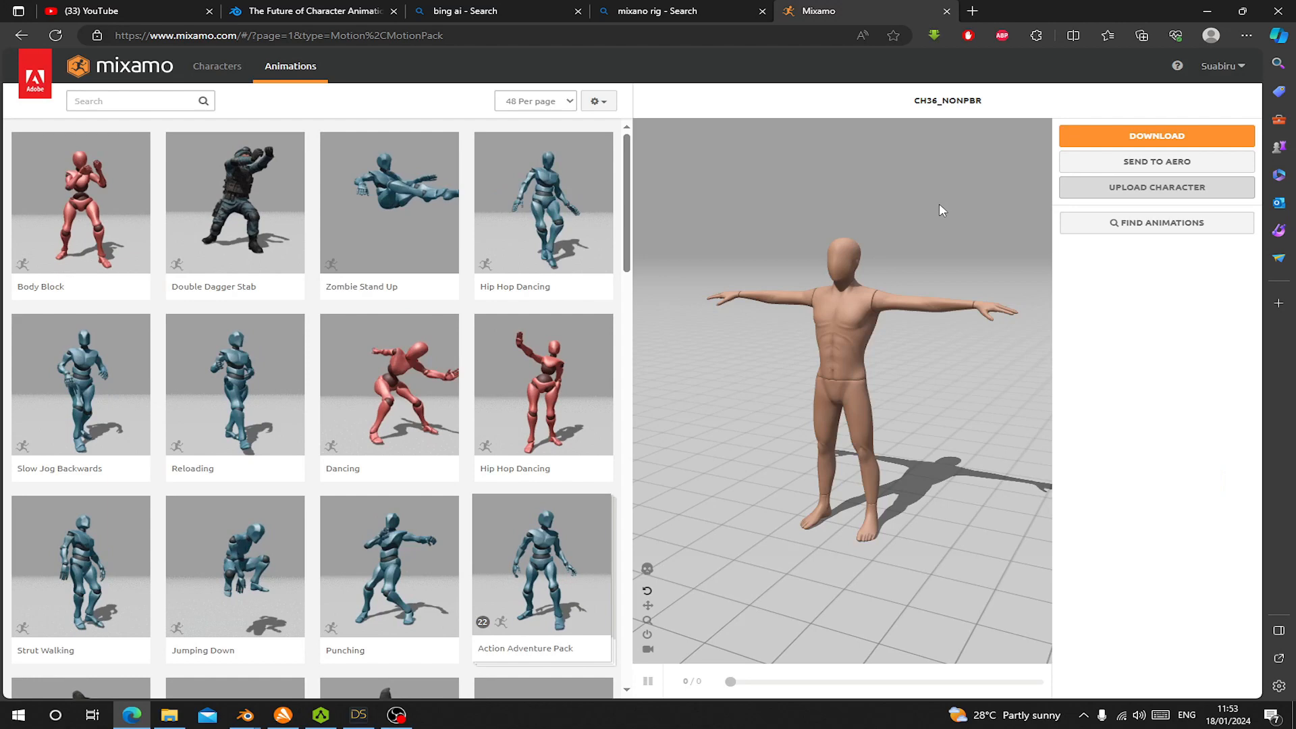
click(168, 714)
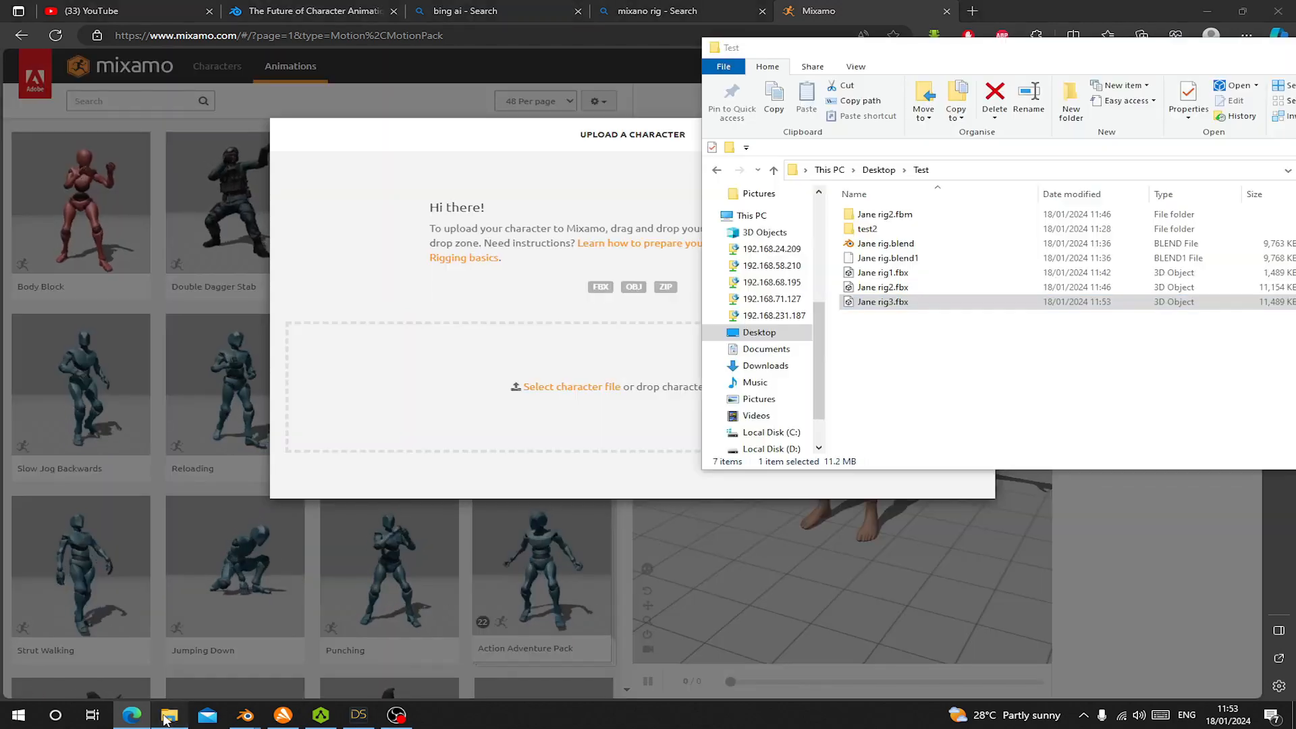
drag(882, 301, 505, 386)
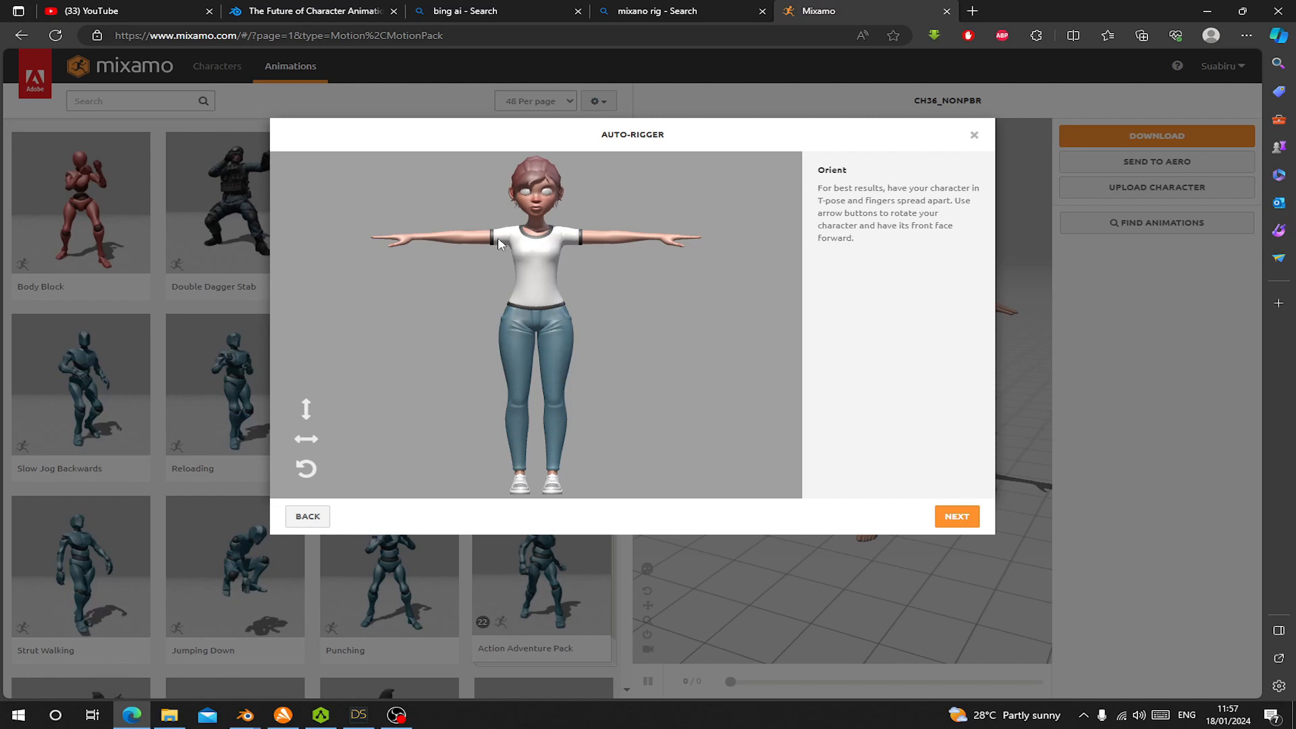
mouse_move(243, 714)
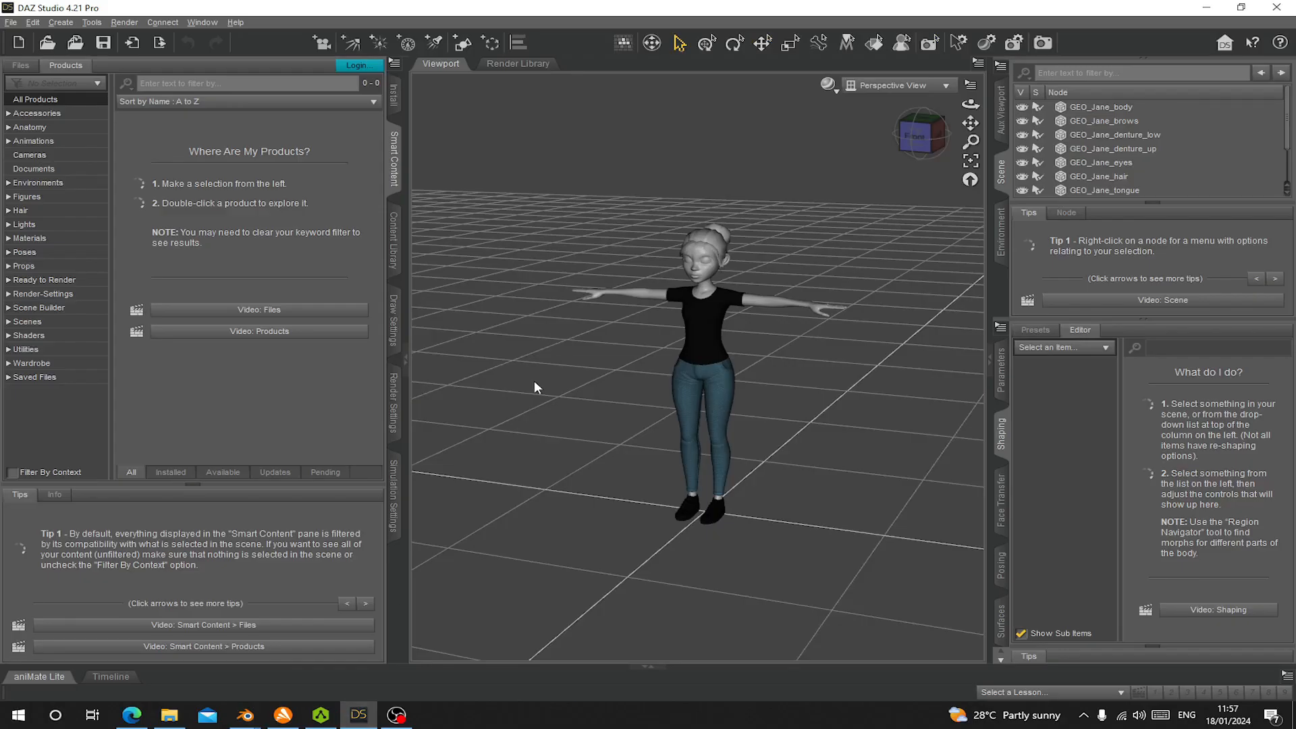
Start a new DAZ Studio scene, import Jane rig3.fbx, then switch to AccuRIG.
click(11, 23)
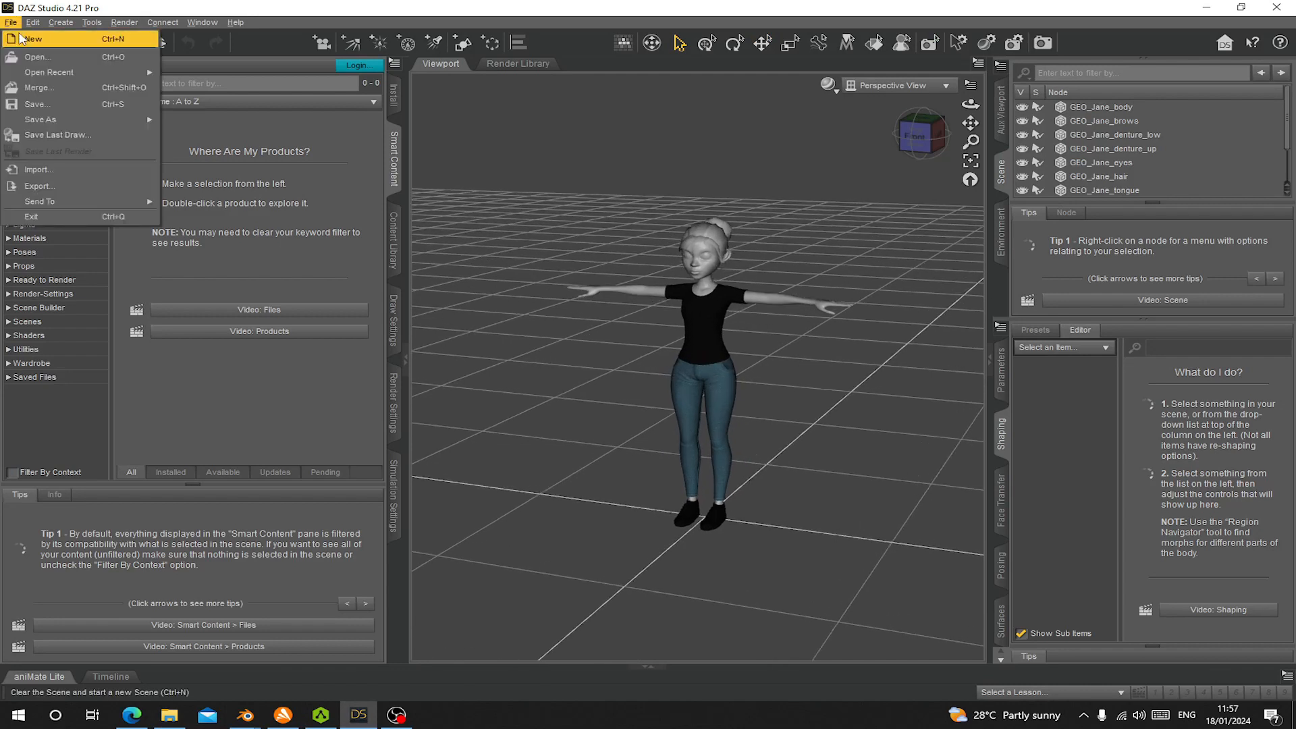
click(33, 39)
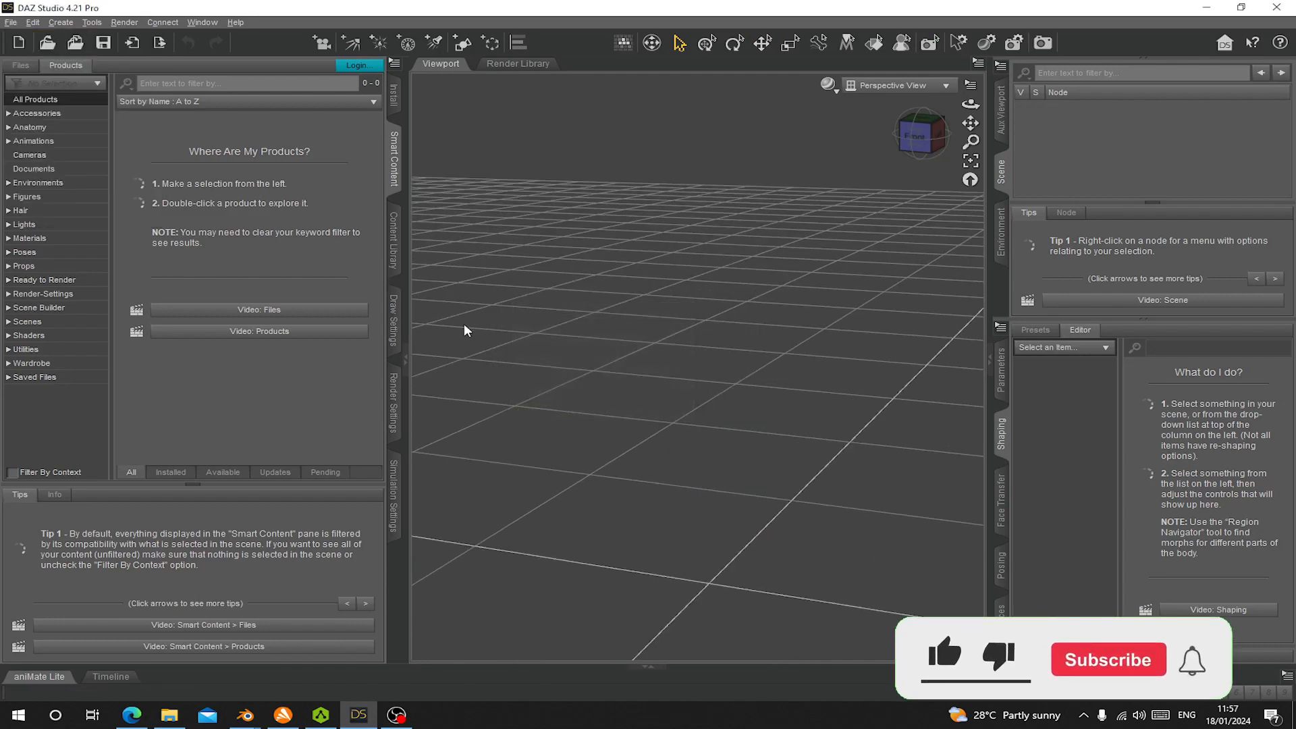
click(10, 22)
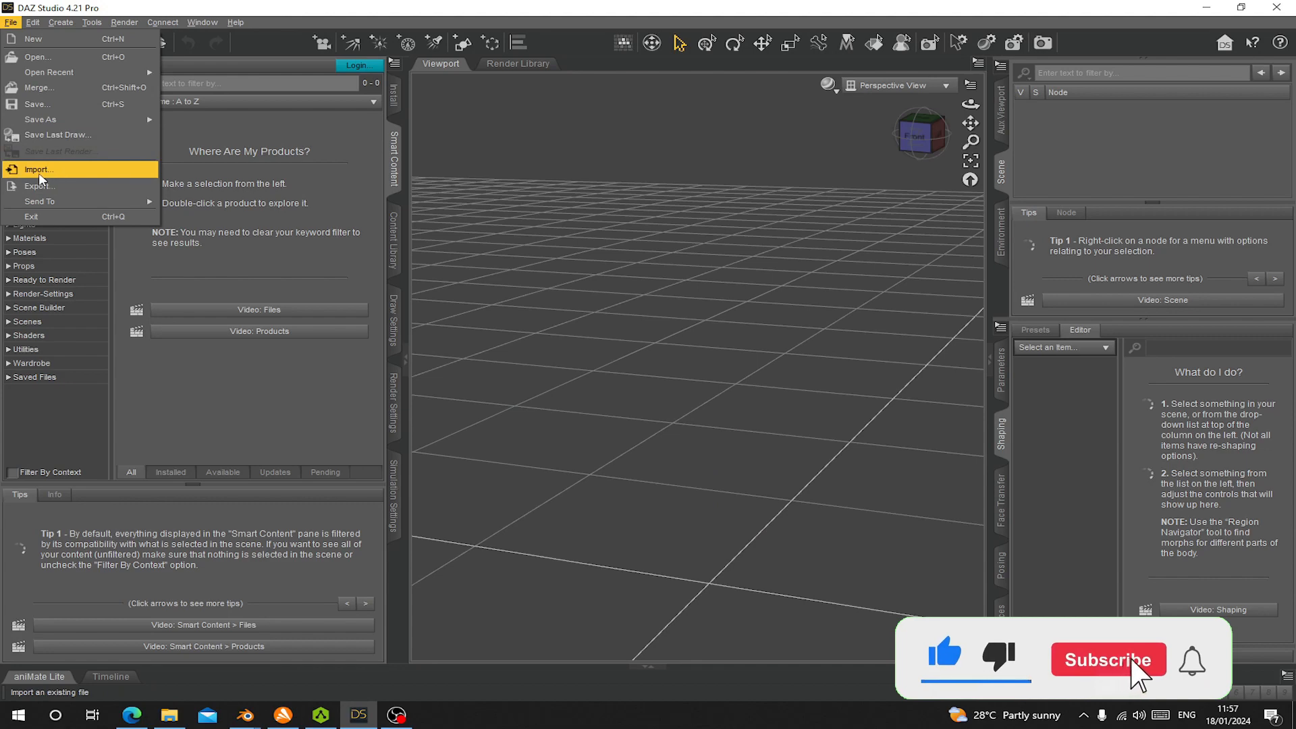
click(38, 169)
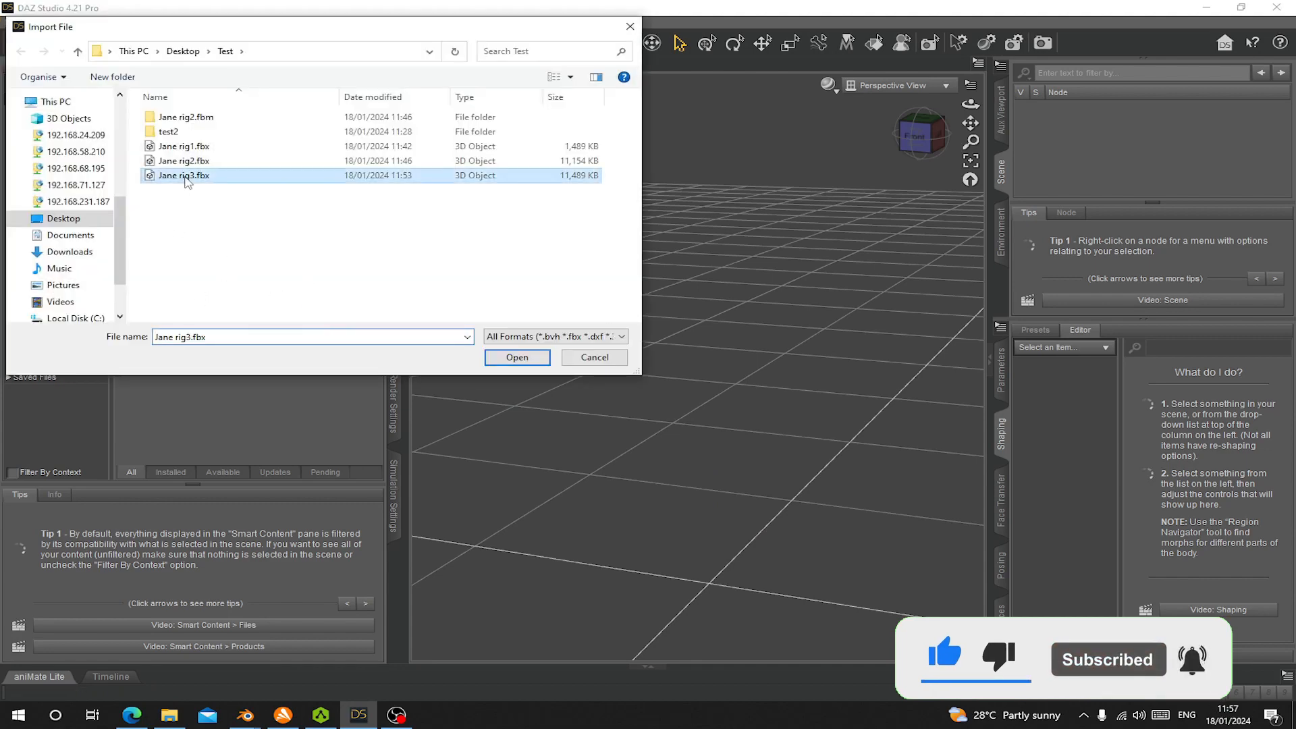
click(517, 357)
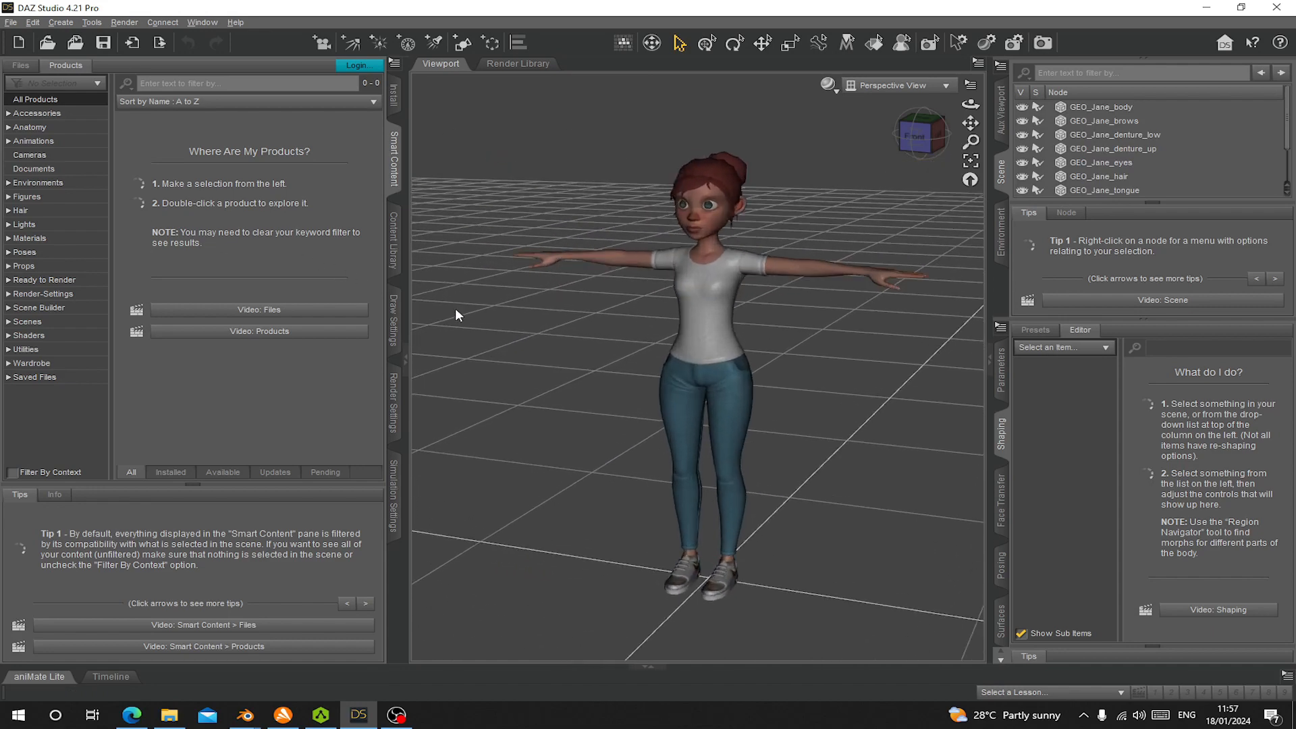
mouse_move(512, 368)
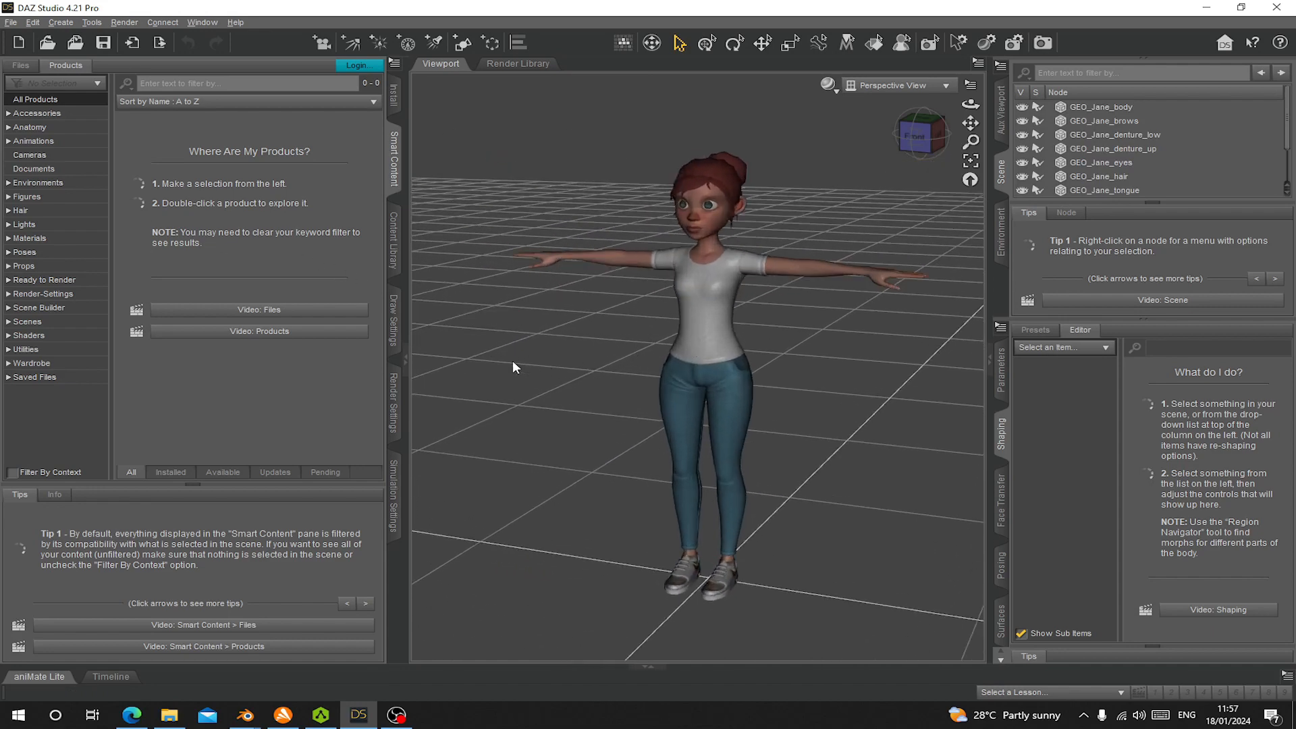
click(1099, 190)
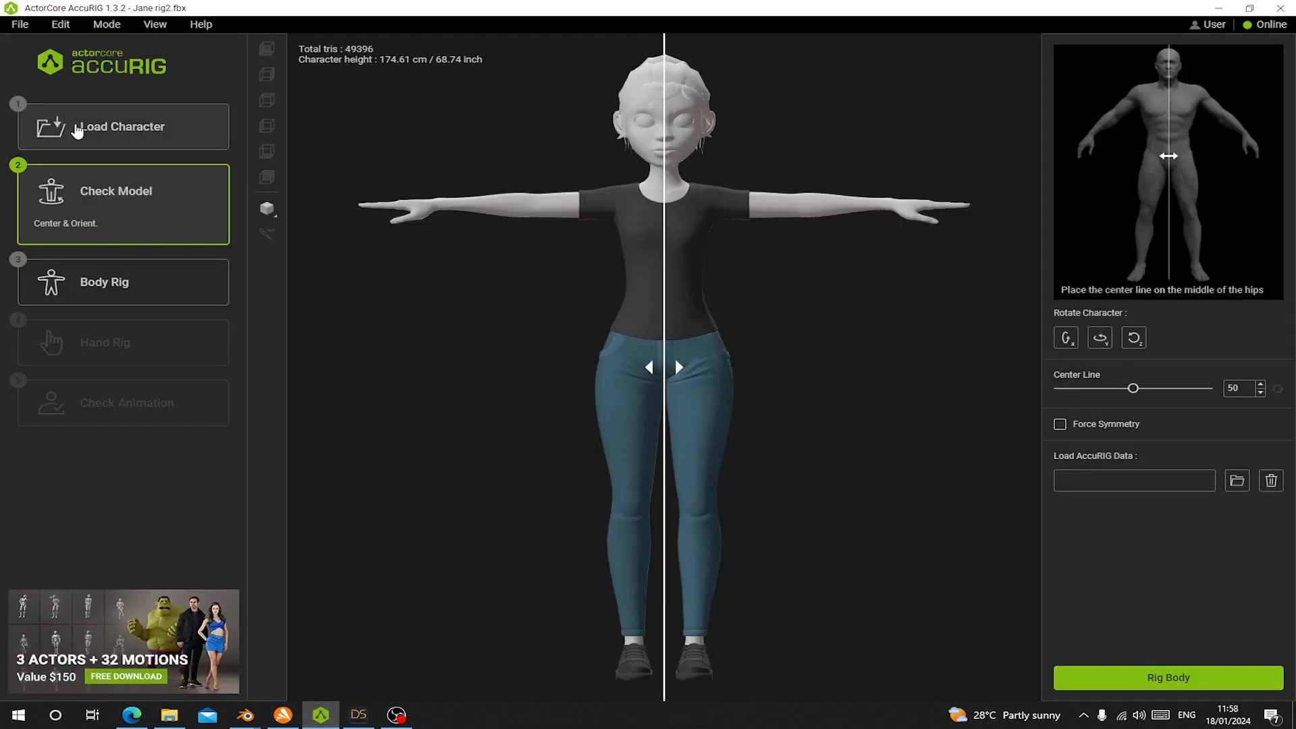
Load Jane rig3.fbx as the character and rig its body and hands through to Check Animation.
click(122, 130)
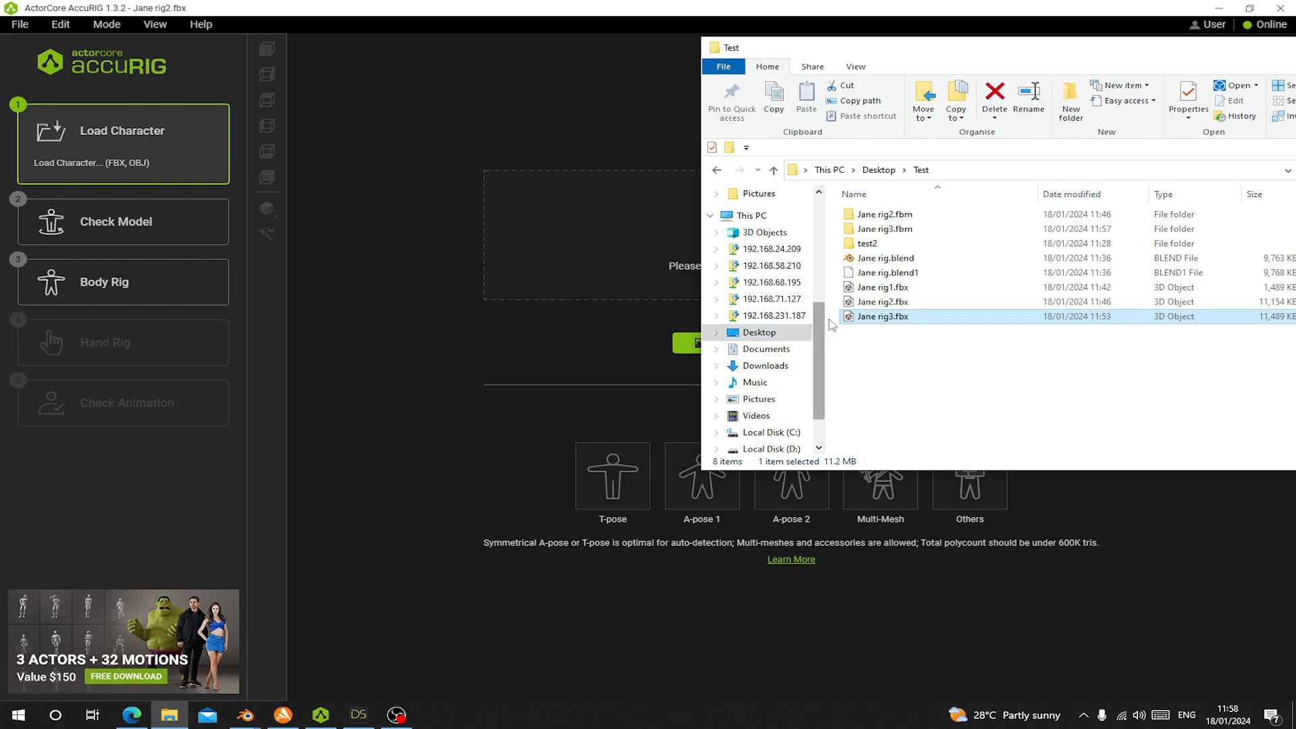
double_click(883, 316)
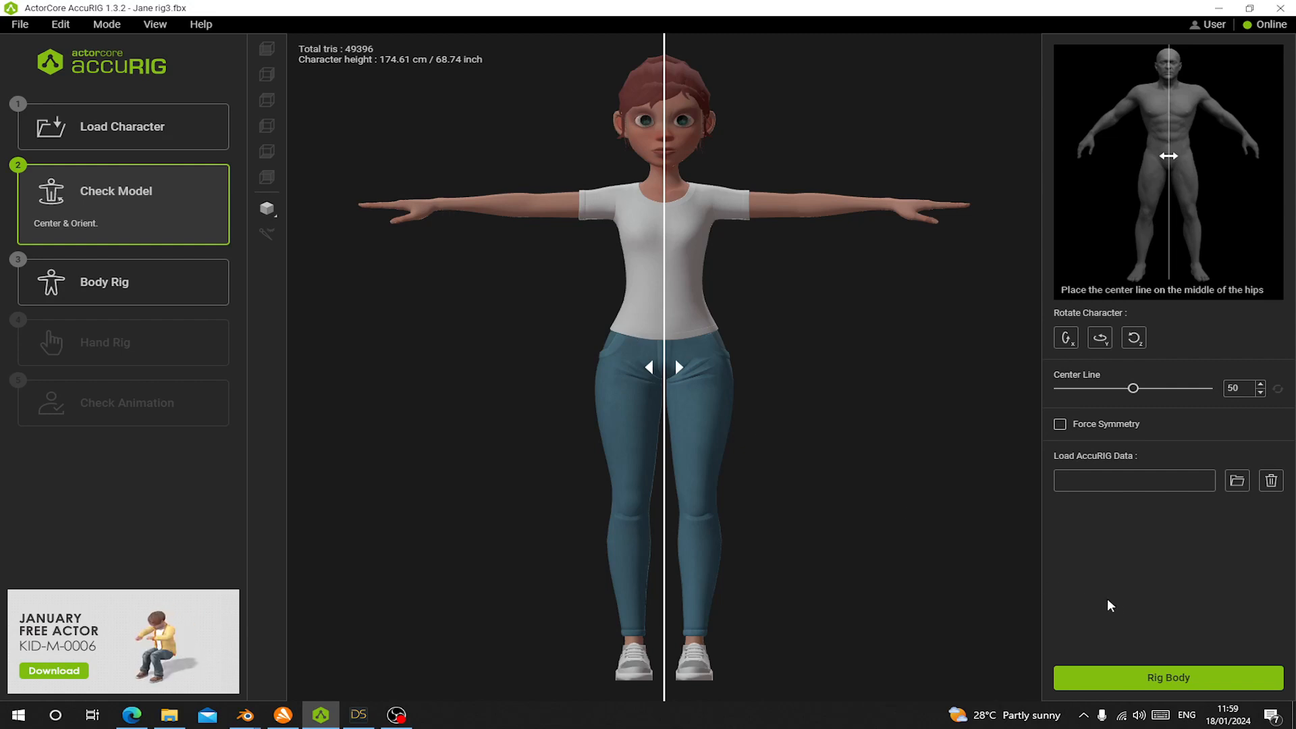
click(1167, 677)
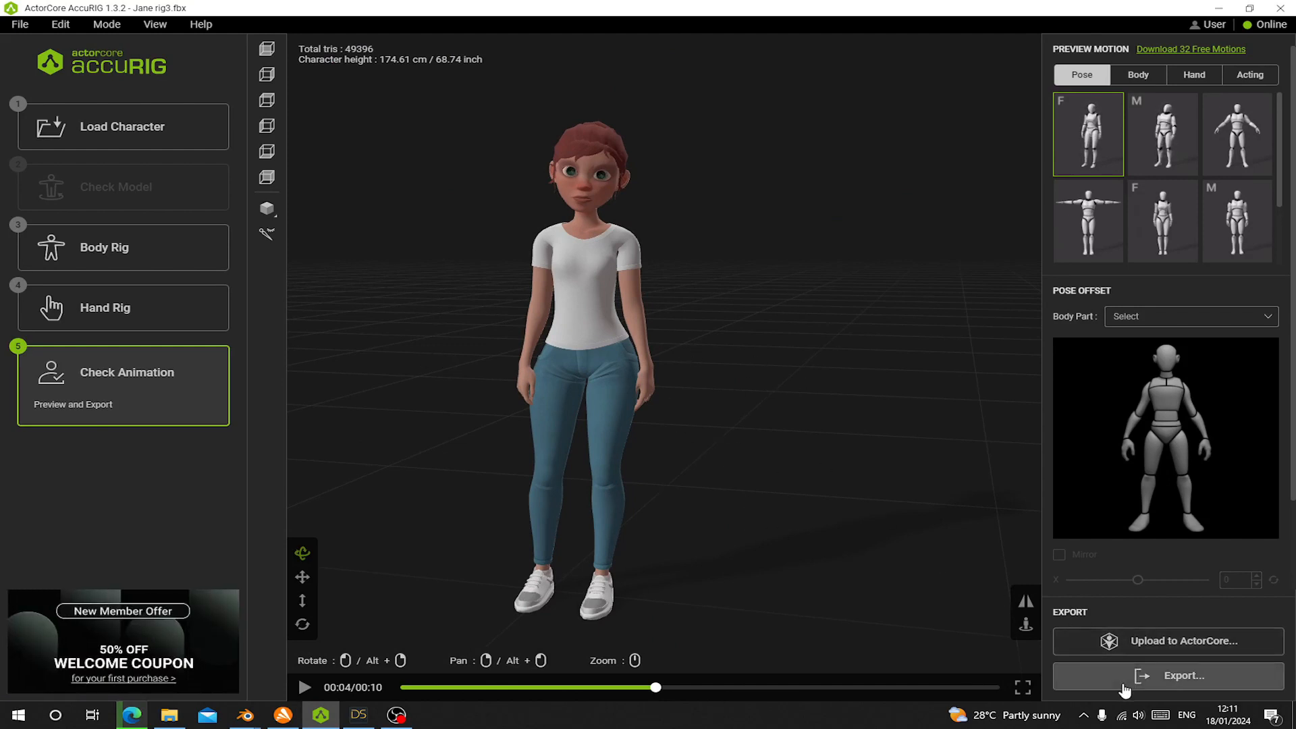
Export the rigged Jane as FBX targeting Blender with Embed Texture left unchecked.
click(1183, 676)
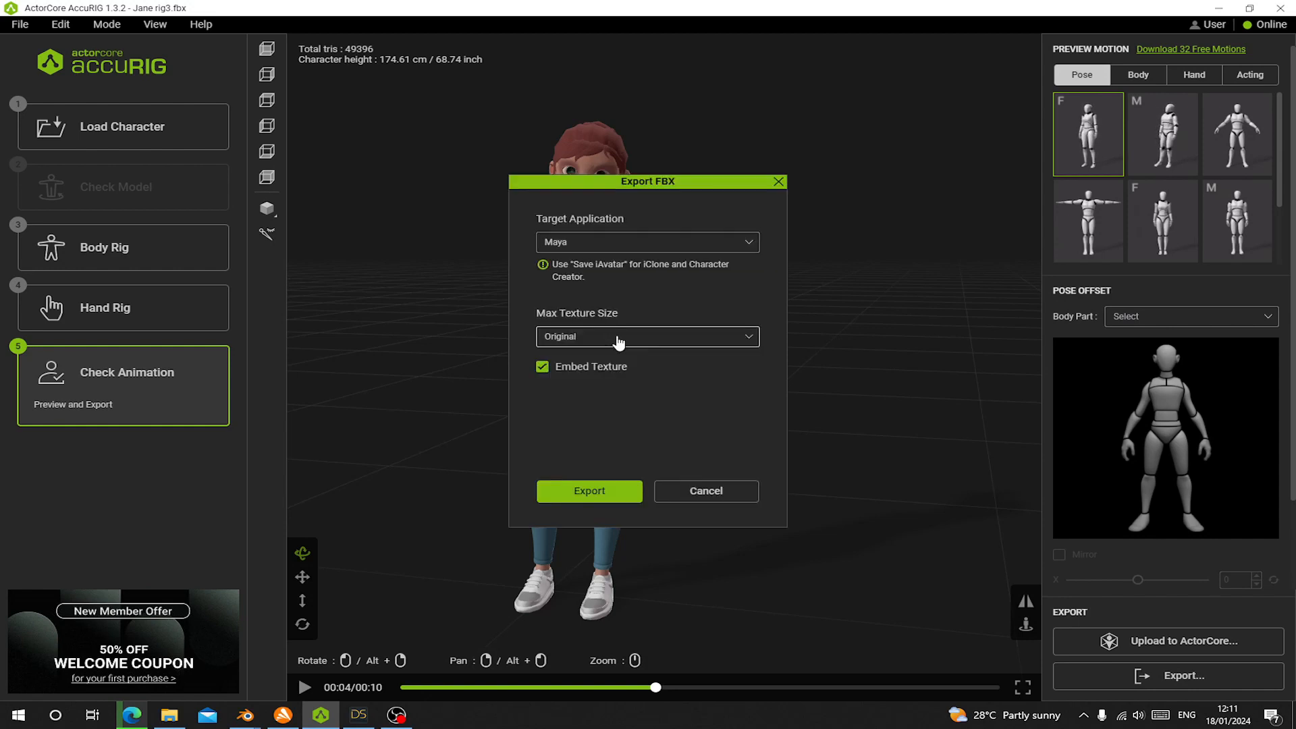
click(647, 241)
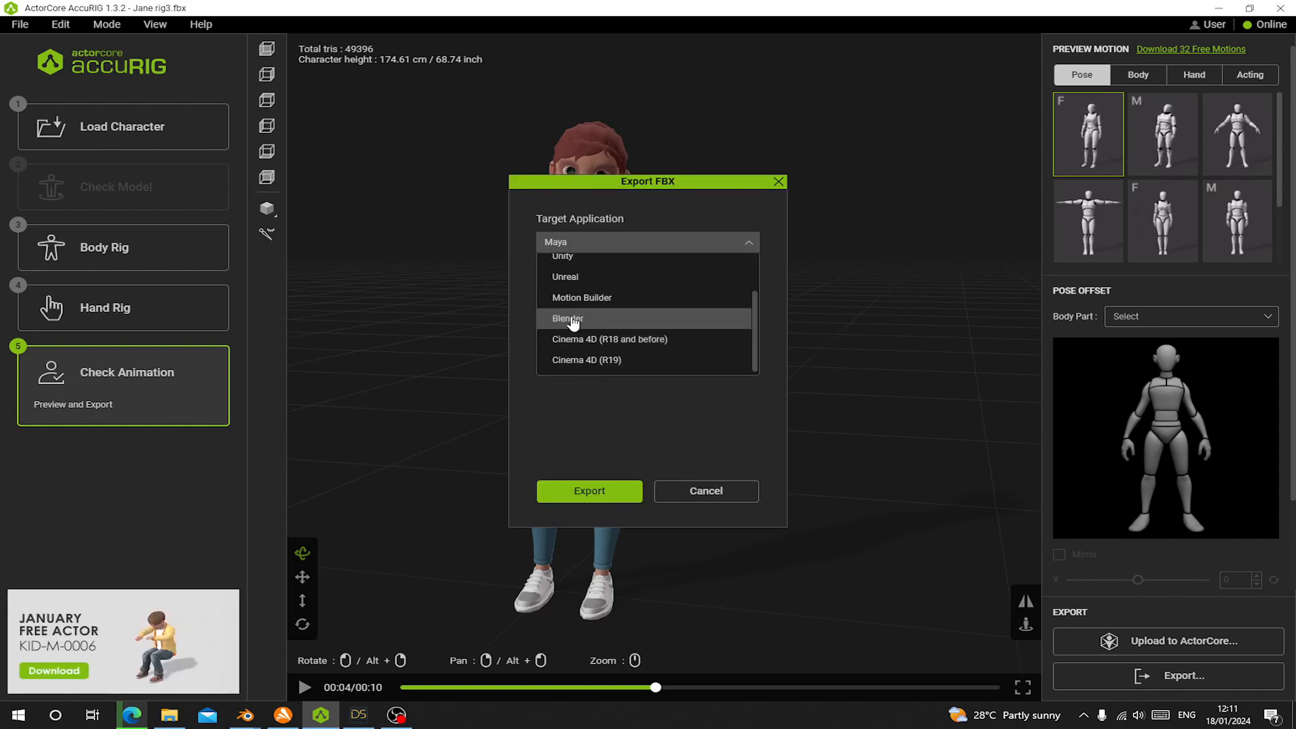
click(567, 318)
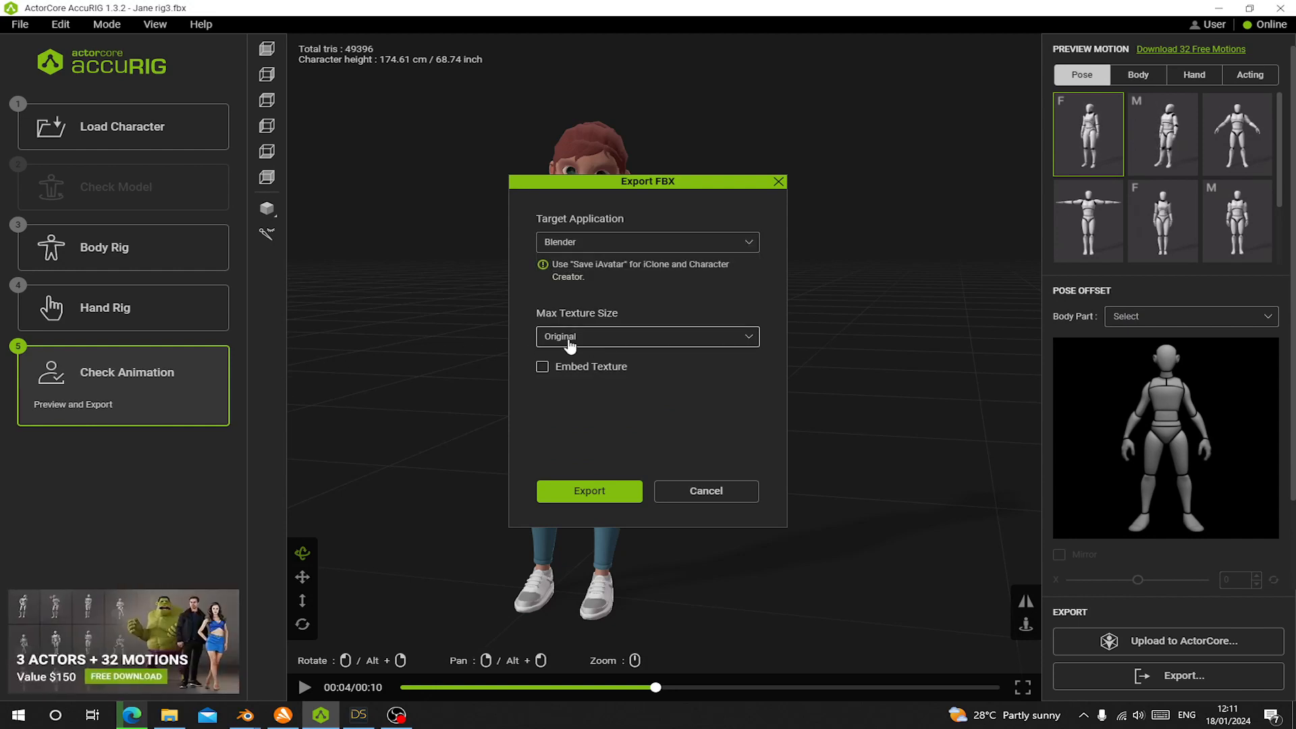
click(647, 336)
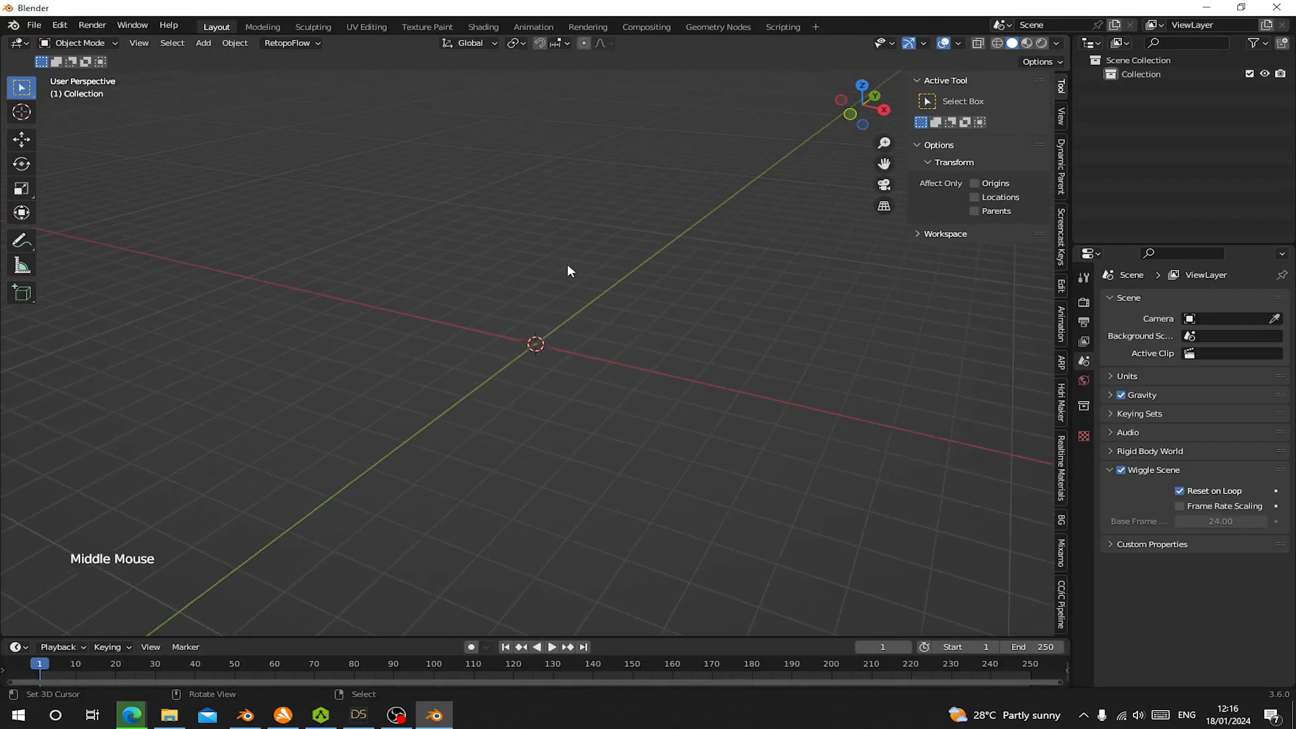
mouse_move(1056, 574)
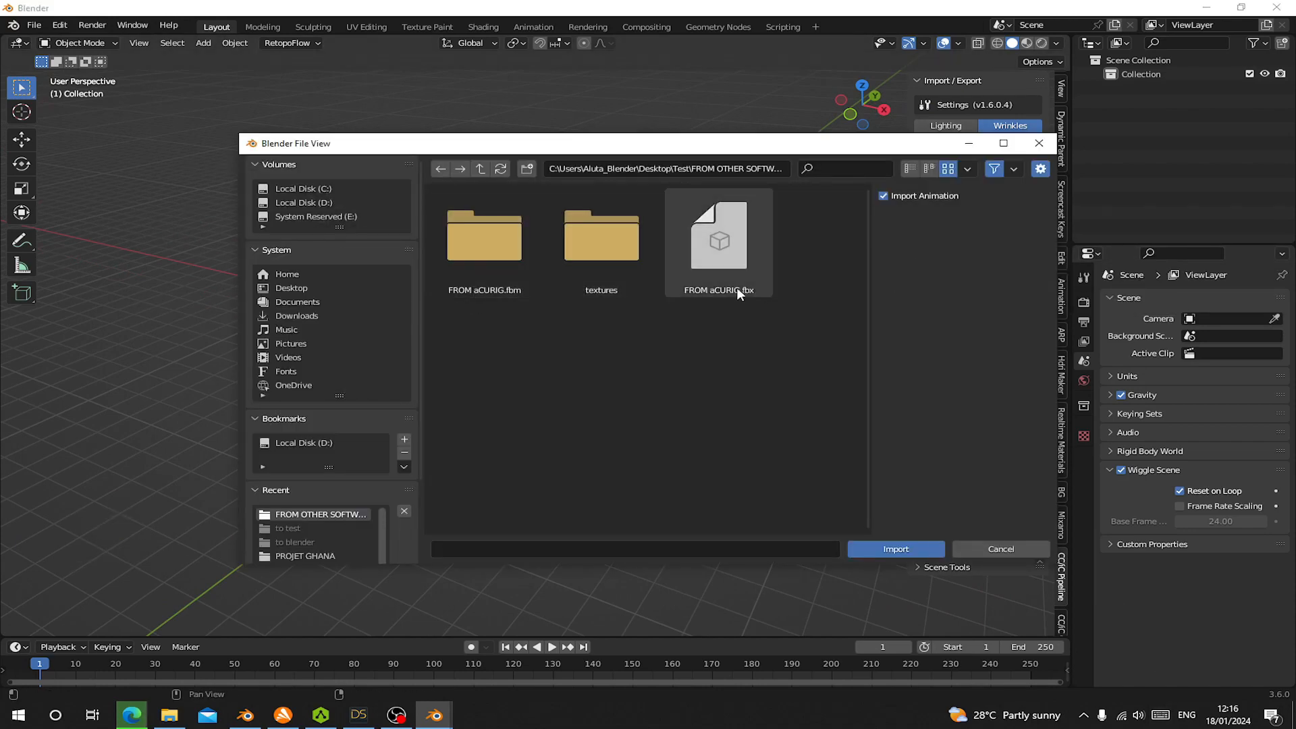
Import FROM aCURIG.fbx through the CC/iC Pipeline Import Character into the empty scene.
click(895, 548)
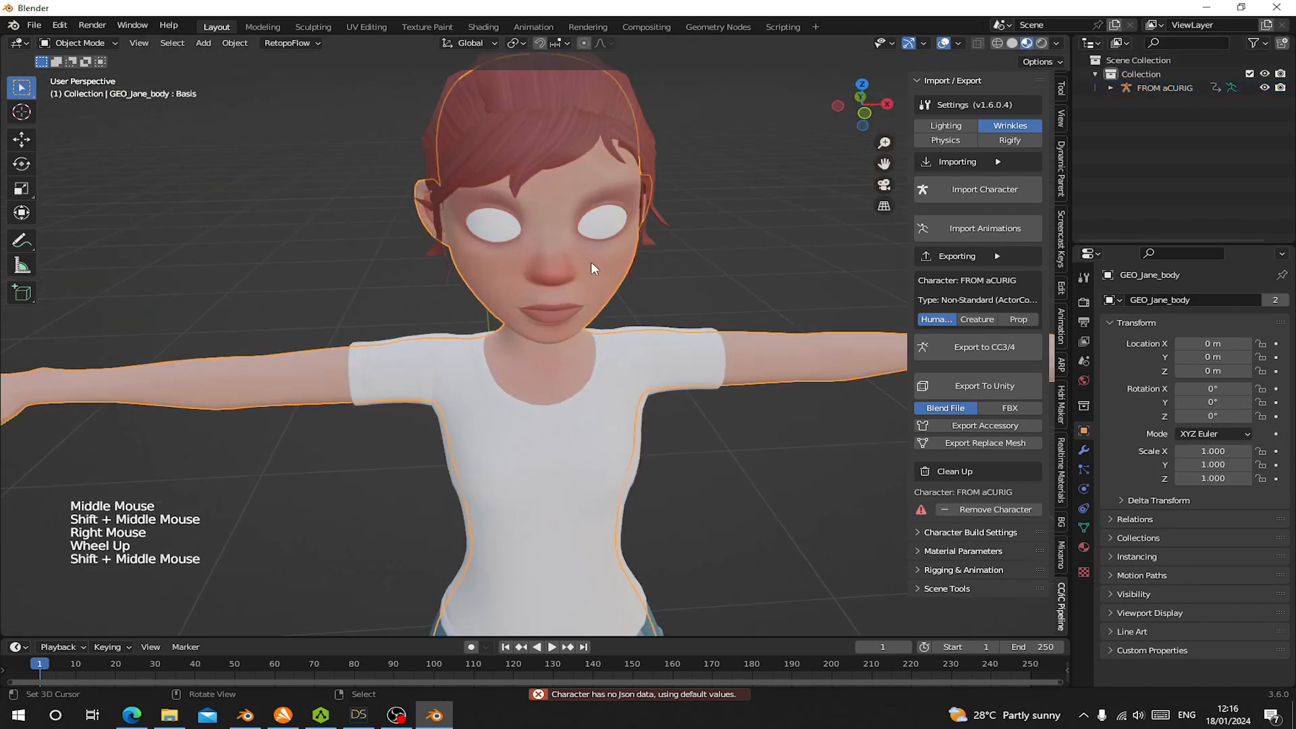
Set the eye mesh material's Blend Mode to Alpha Blend with Show Backface enabled.
click(578, 211)
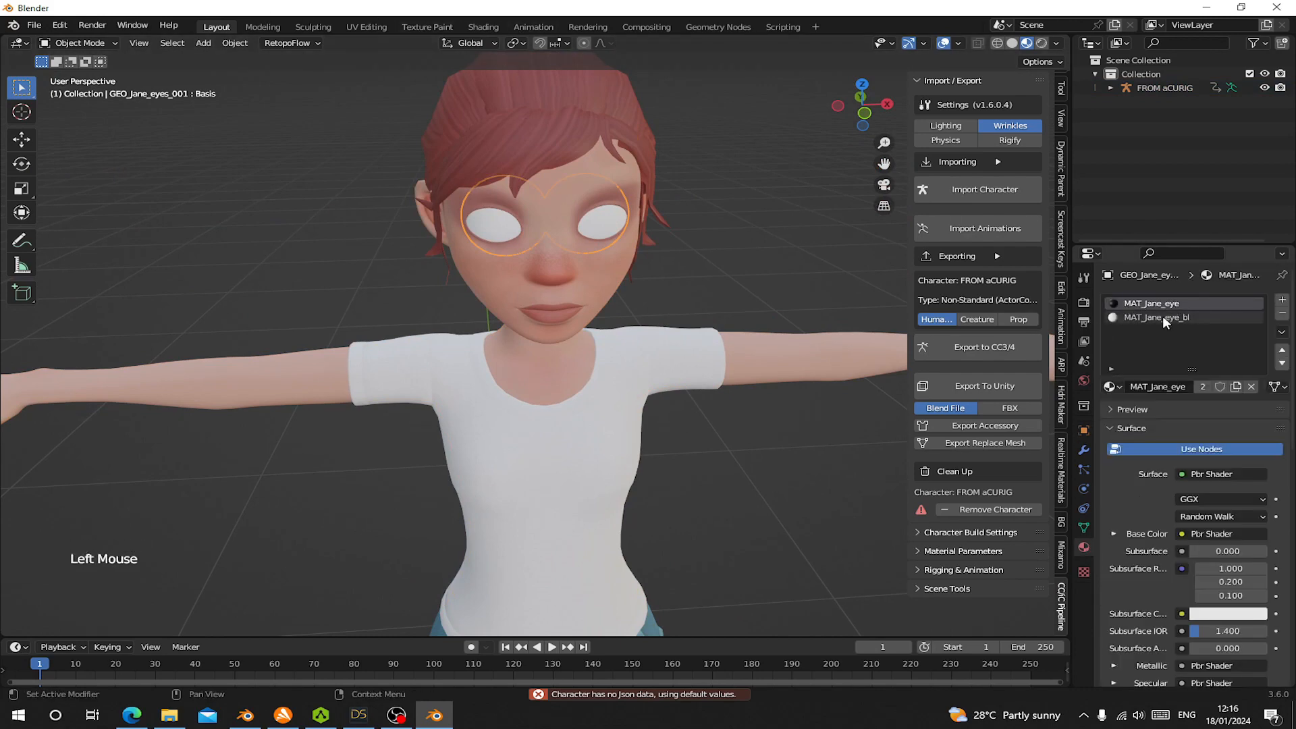
scroll(down, 3)
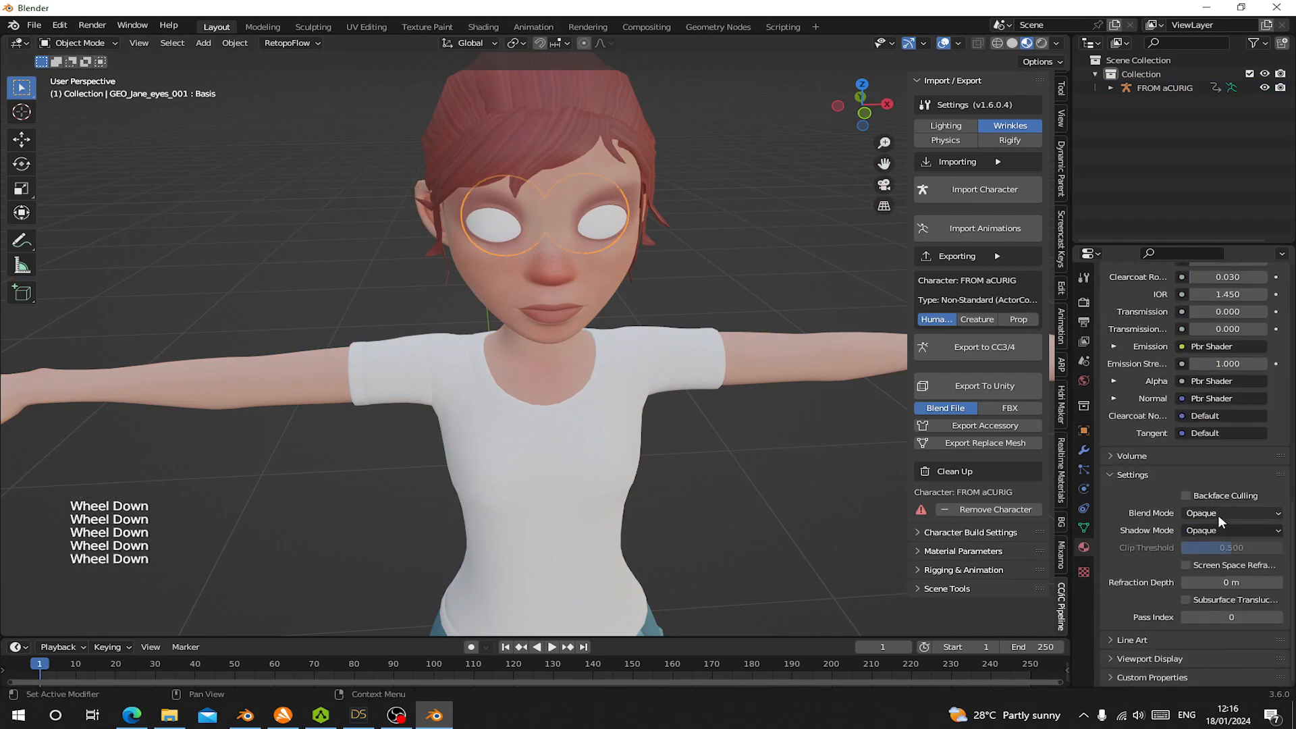
click(1231, 512)
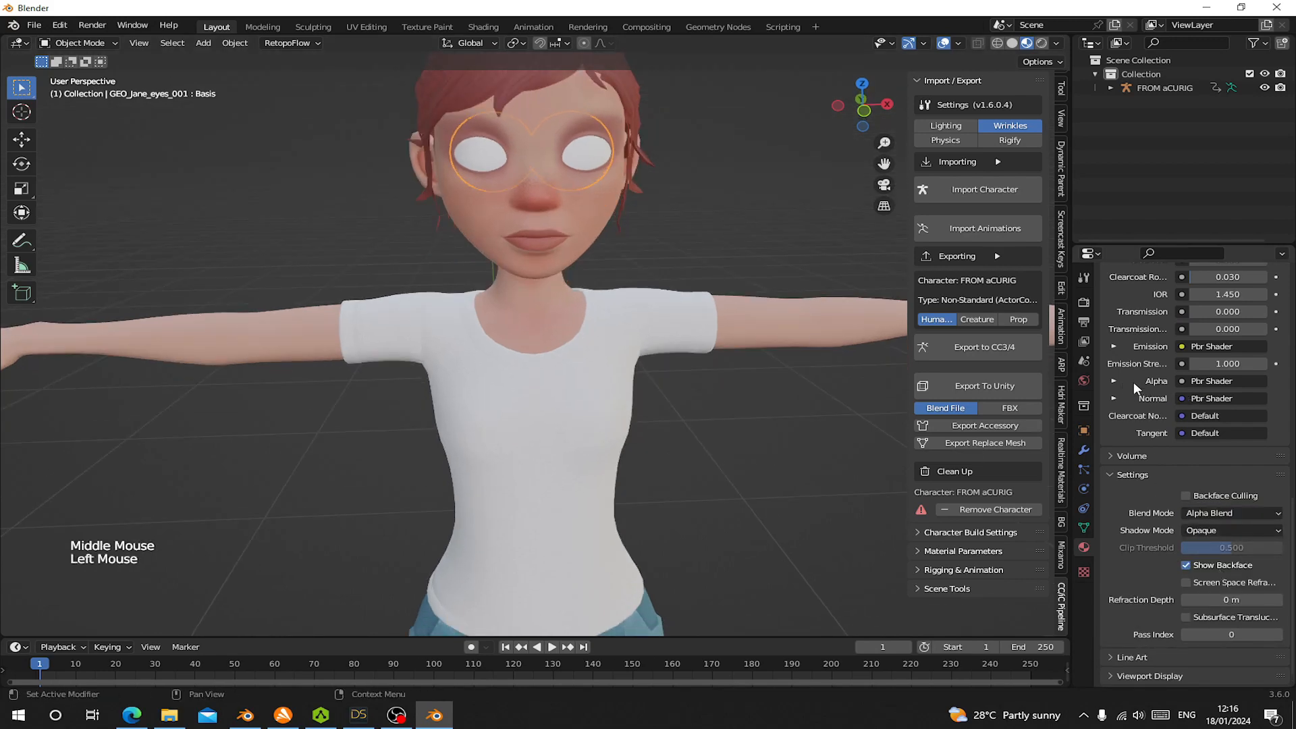
click(1220, 381)
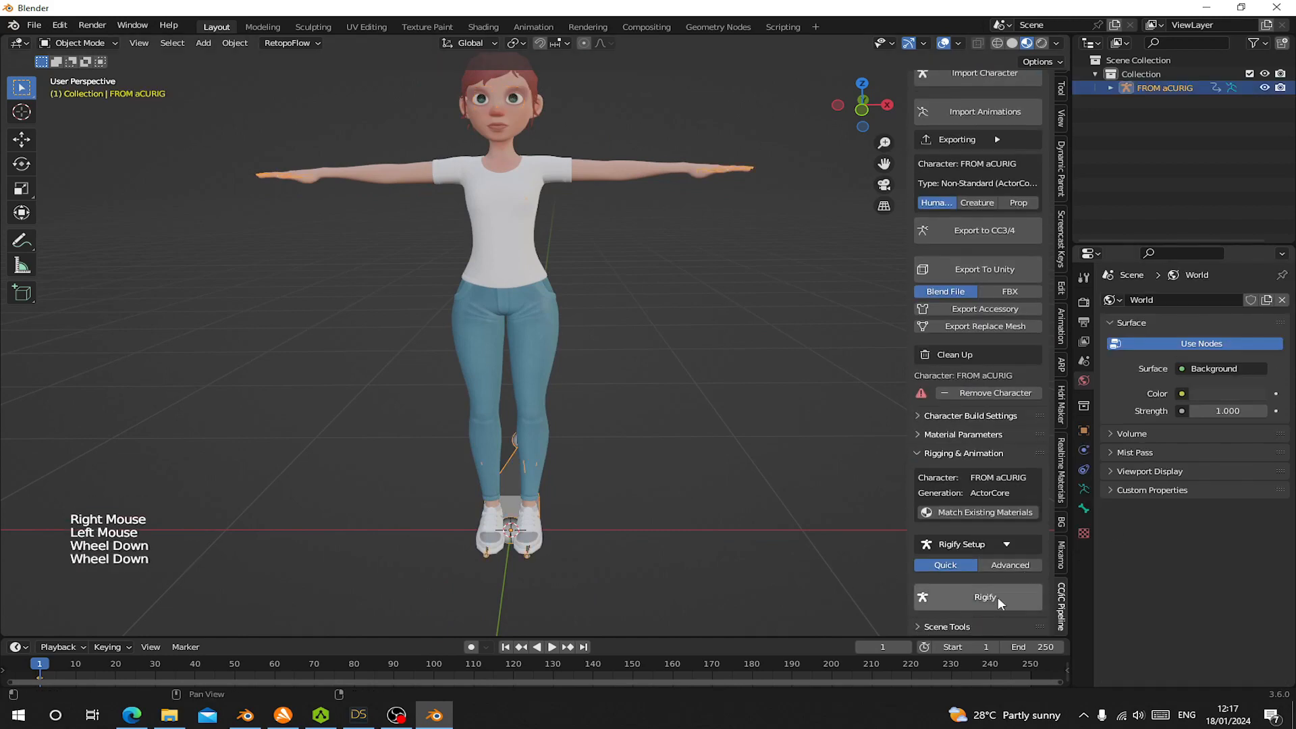
Generate a Quick Rigify control rig for Jane from the Rigging & Animation panel.
click(983, 597)
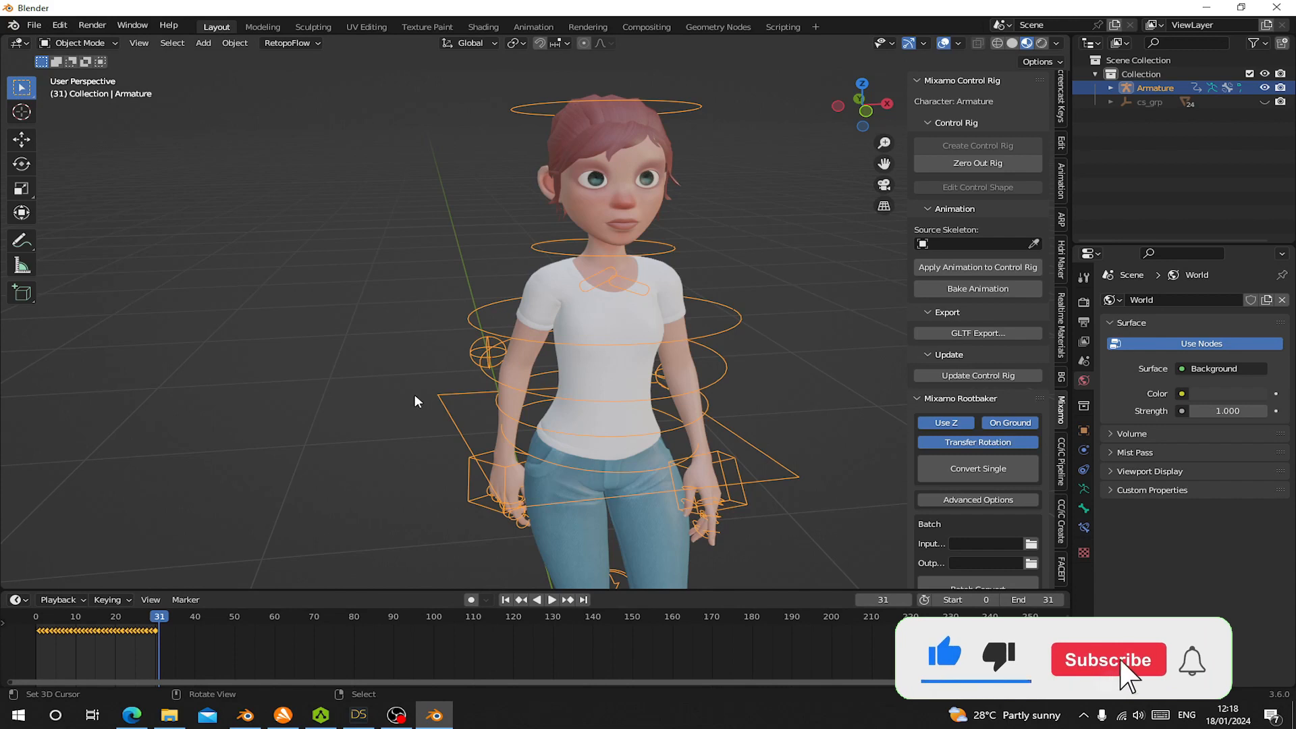
click(1108, 660)
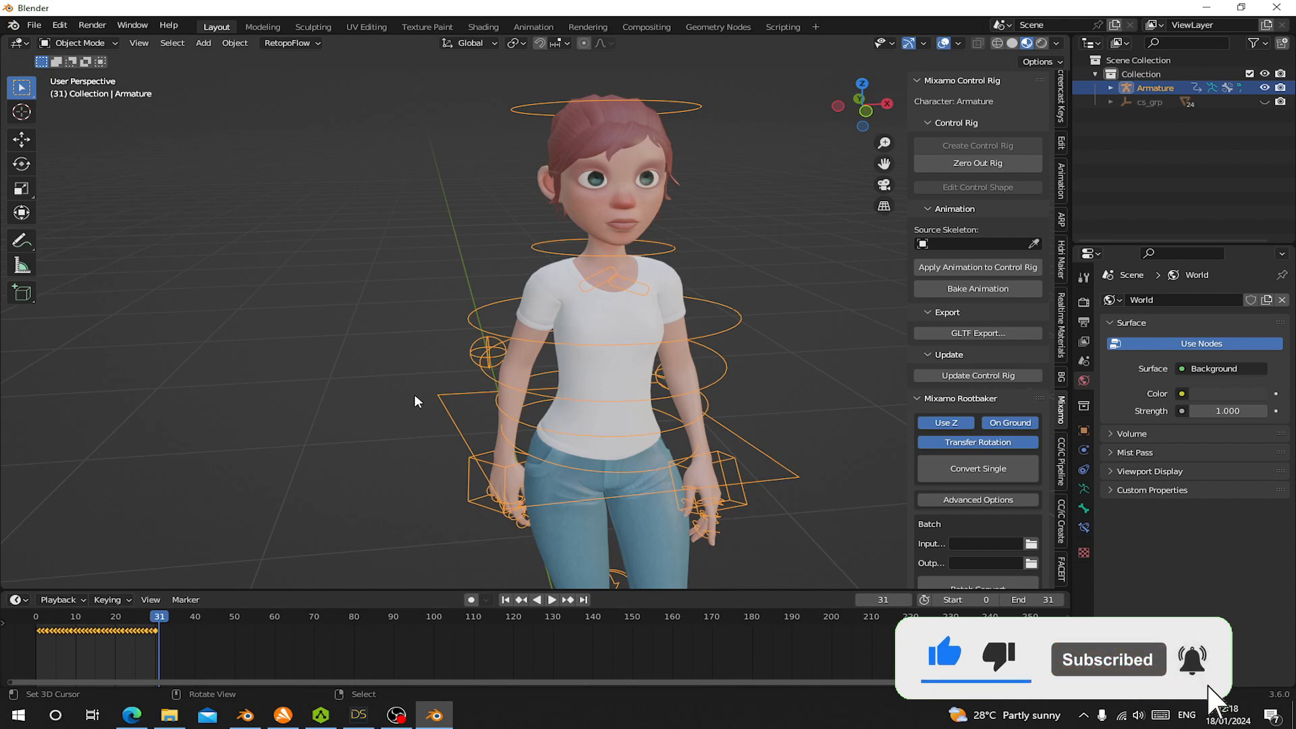